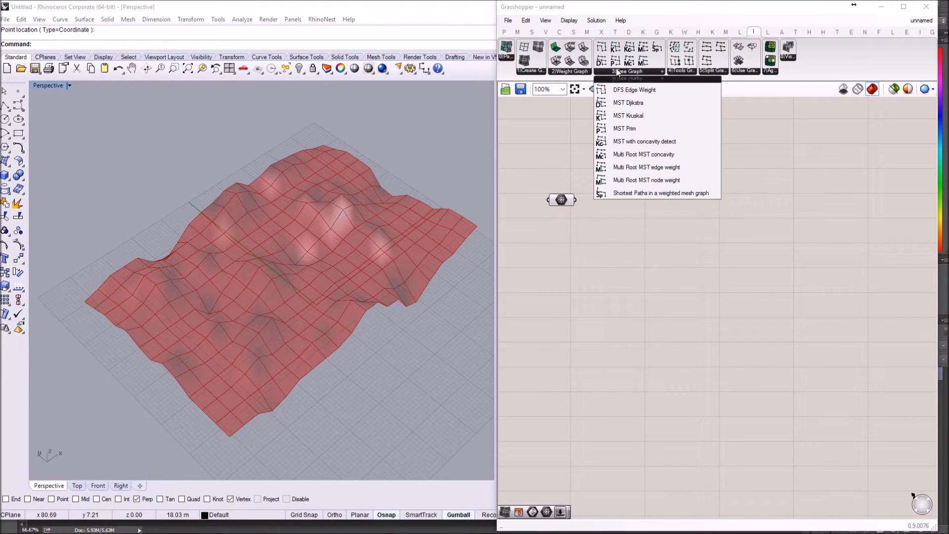
# Close the Tree Graph list and move the Mesh parameter further left on the canvas.
pyautogui.click(658, 225)
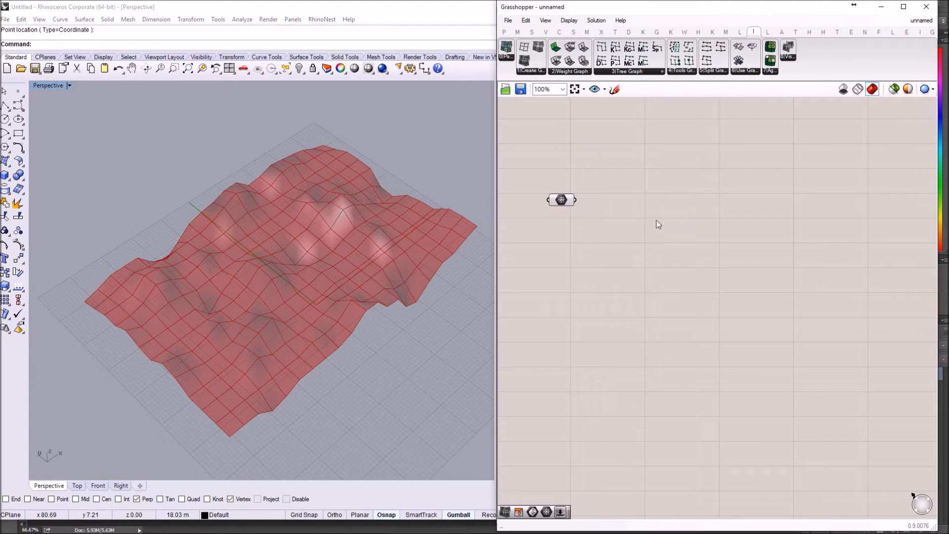
pyautogui.moveTo(397, 242)
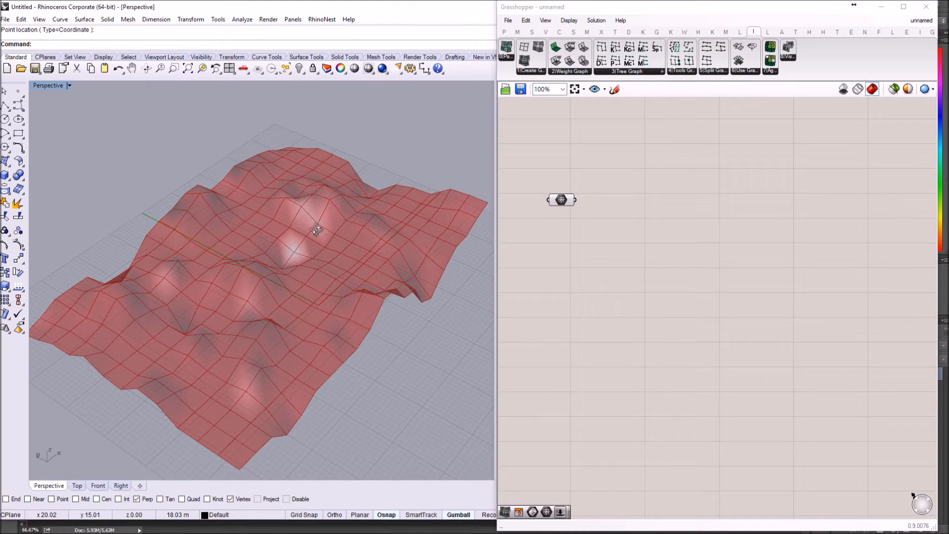
pyautogui.moveTo(275, 380)
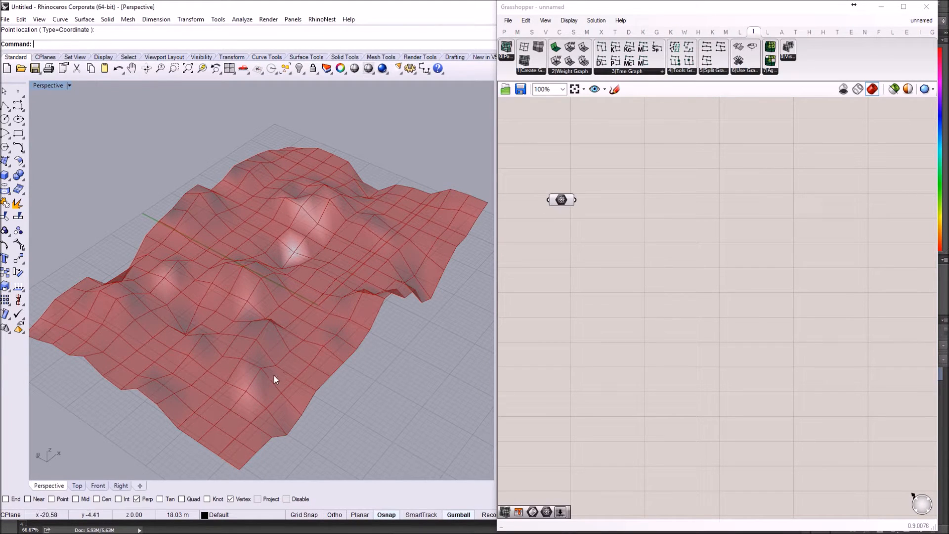
pyautogui.moveTo(221, 435)
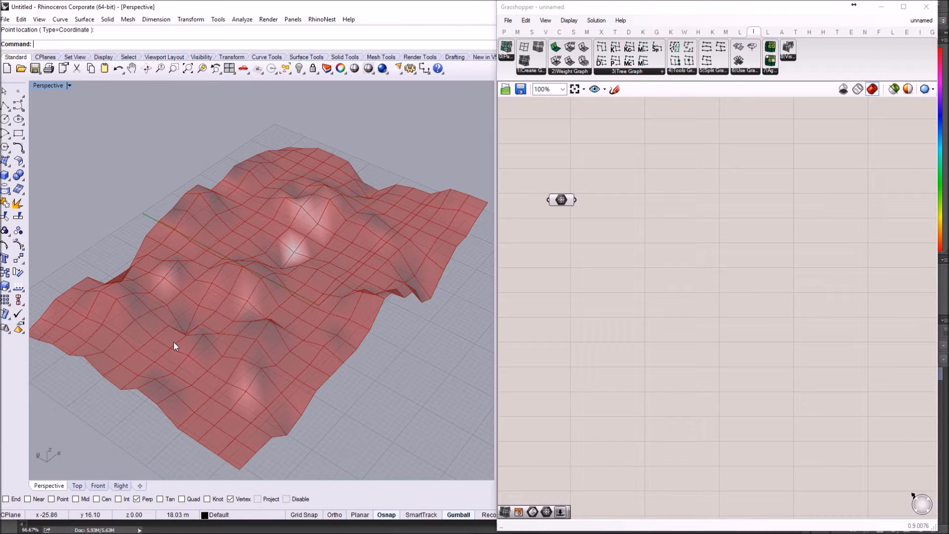
pyautogui.moveTo(197, 339)
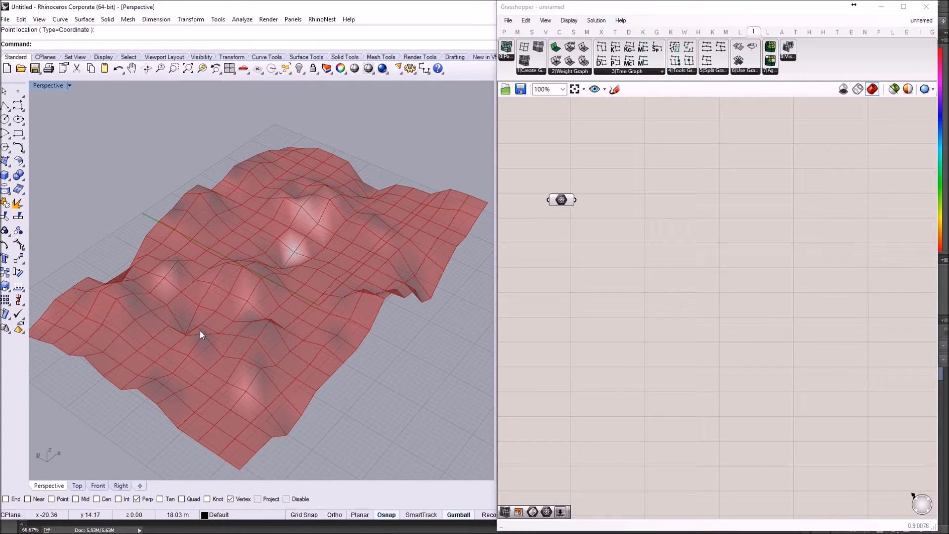
pyautogui.moveTo(239, 378)
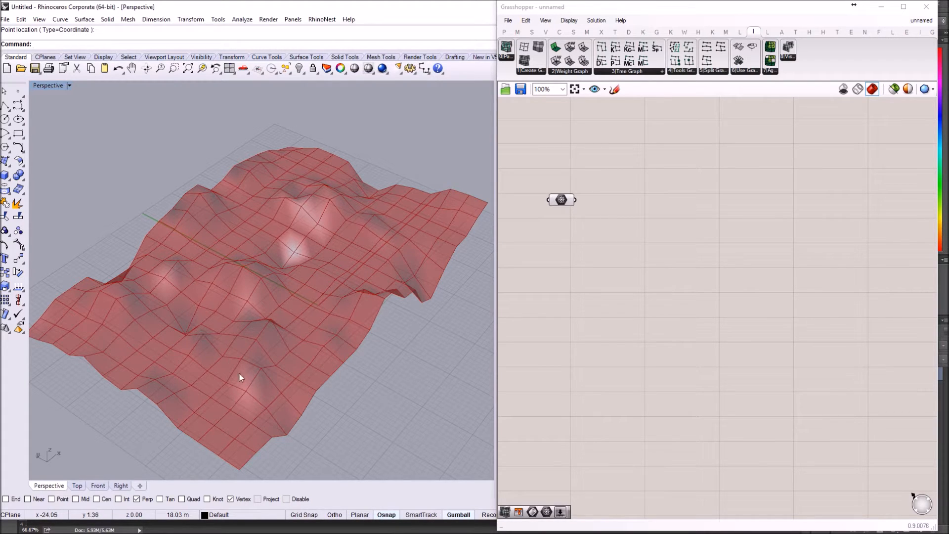
pyautogui.moveTo(211, 412)
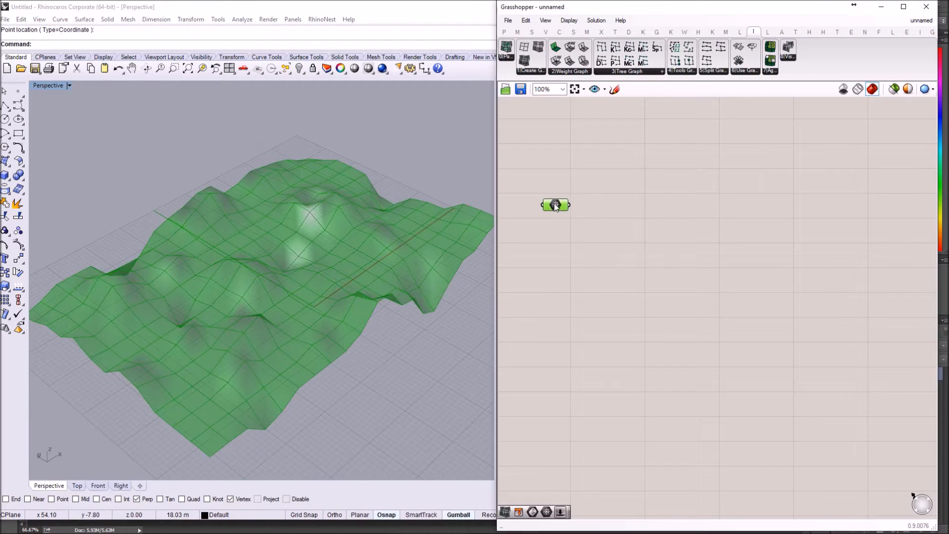
pyautogui.moveTo(555, 205); pyautogui.dragTo(548, 216)
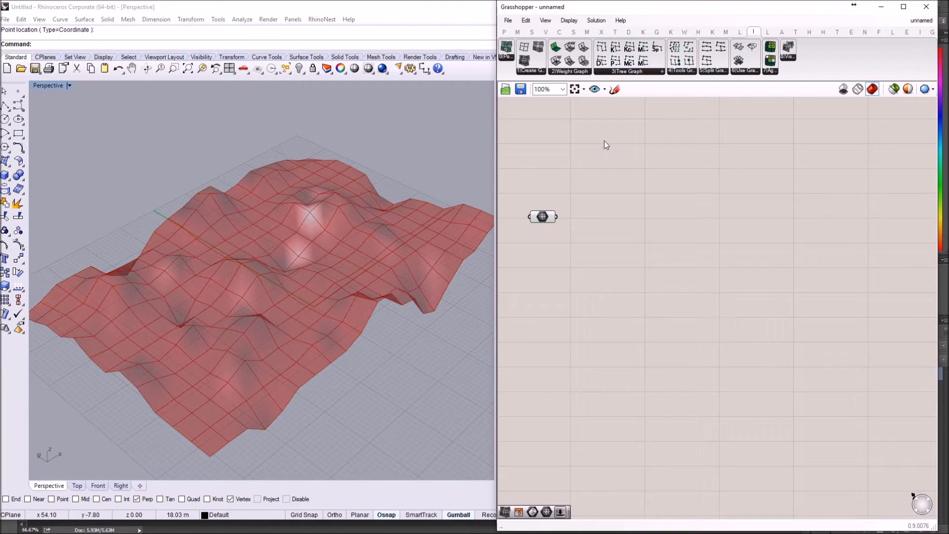
pyautogui.moveTo(524, 61)
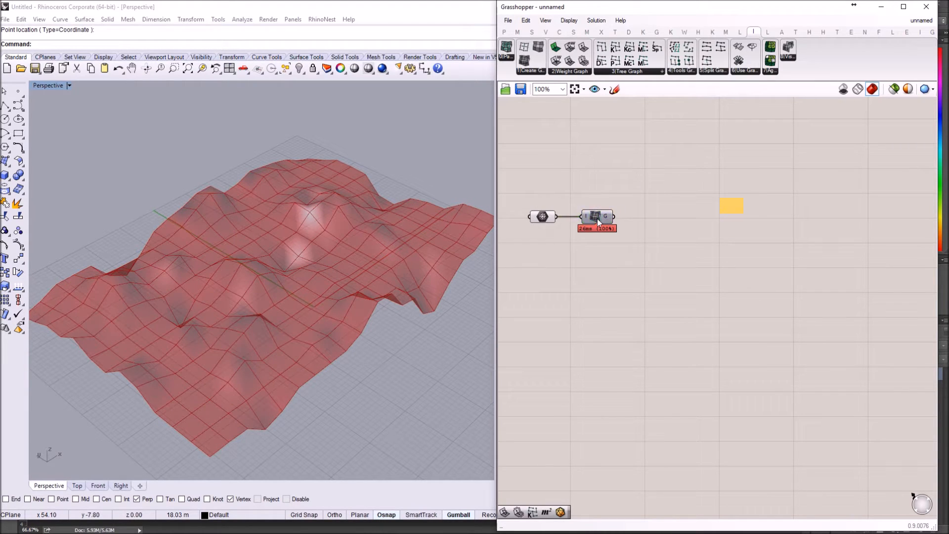
pyautogui.moveTo(597, 218)
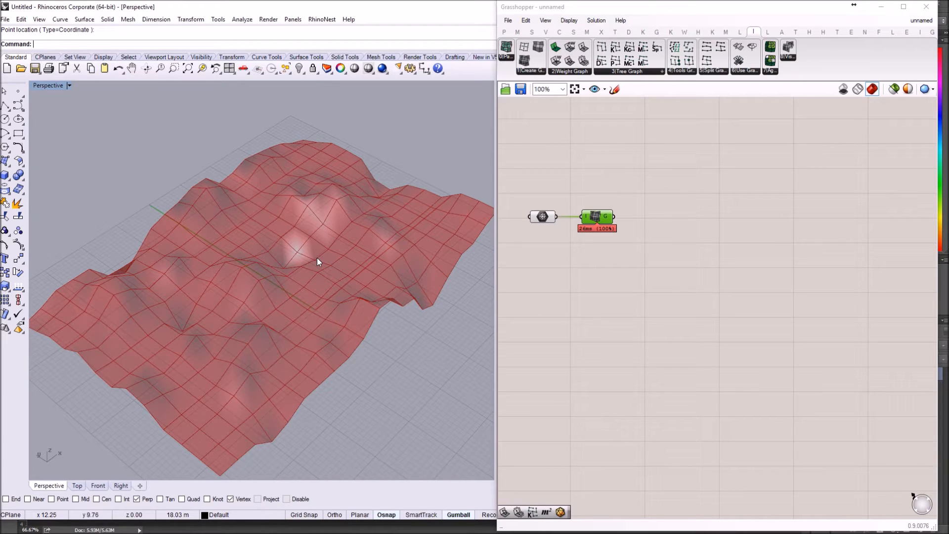
pyautogui.moveTo(274, 291)
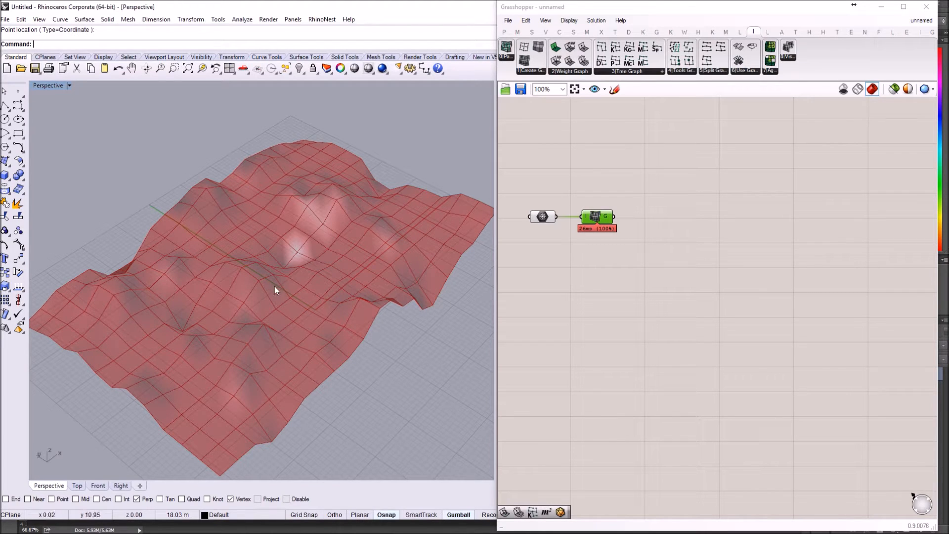
pyautogui.moveTo(166, 260)
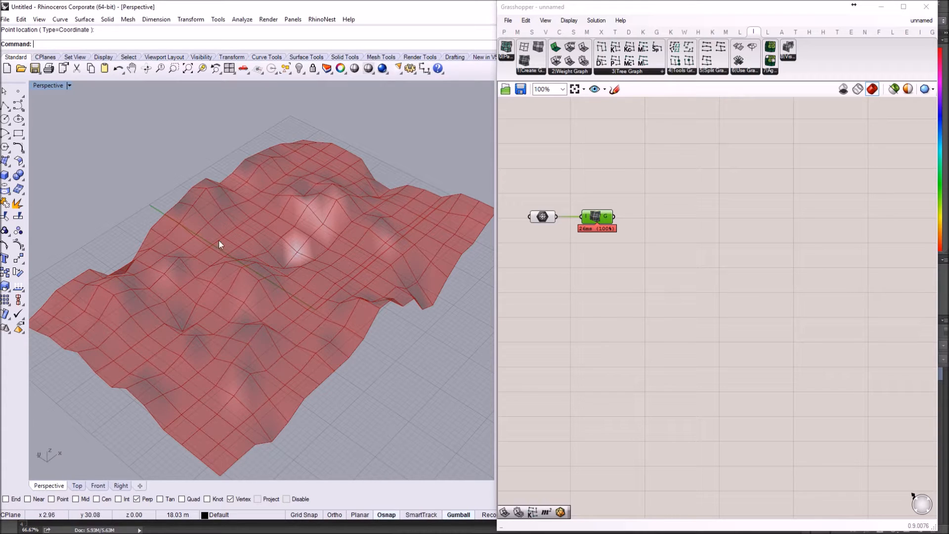
pyautogui.moveTo(211, 230)
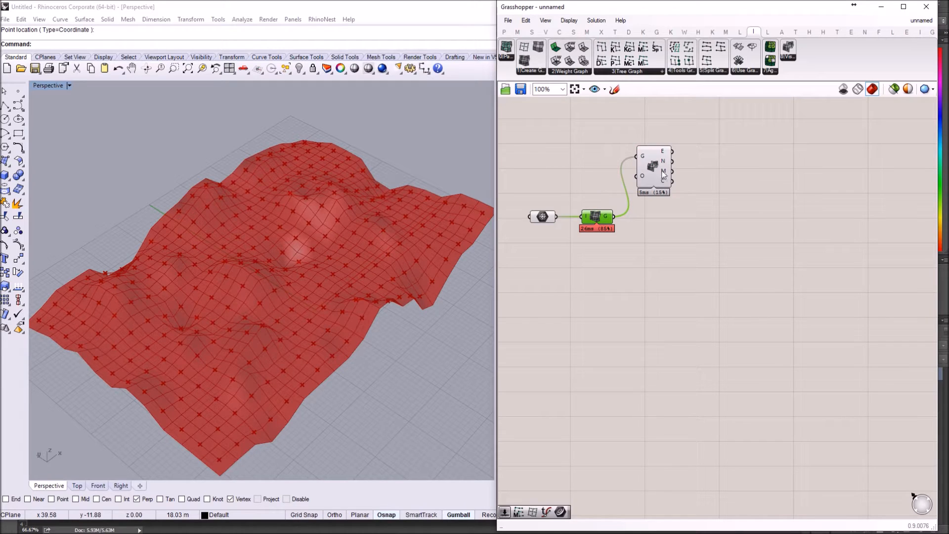
pyautogui.moveTo(665, 153)
pyautogui.write('evalu')
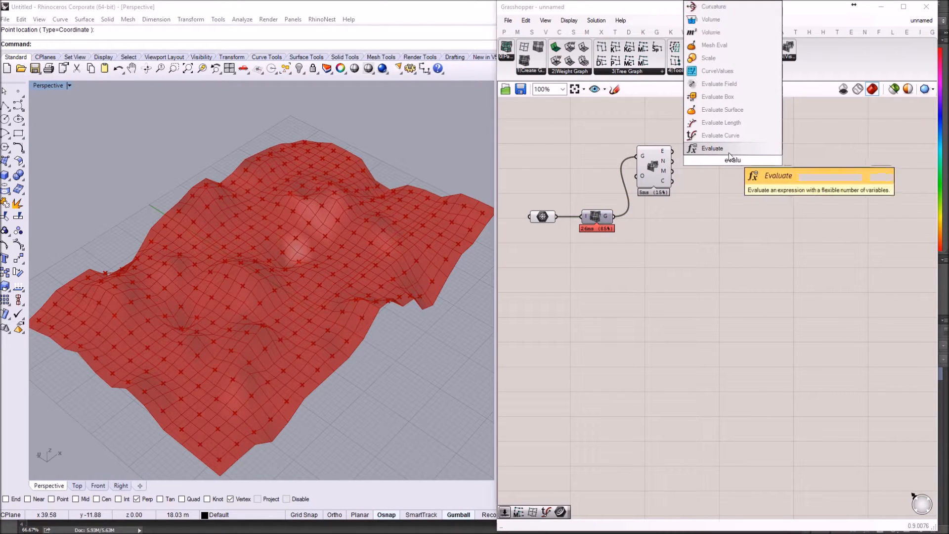
# Add Evaluate Curve at 0.5 on the graph edges and hide the deconstruct component's preview.
pyautogui.click(712, 148)
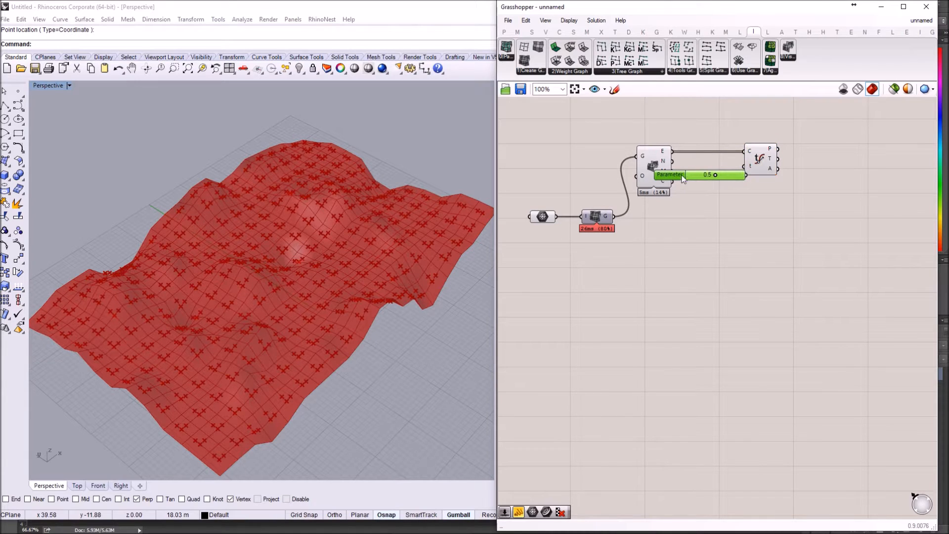
pyautogui.moveTo(750, 152)
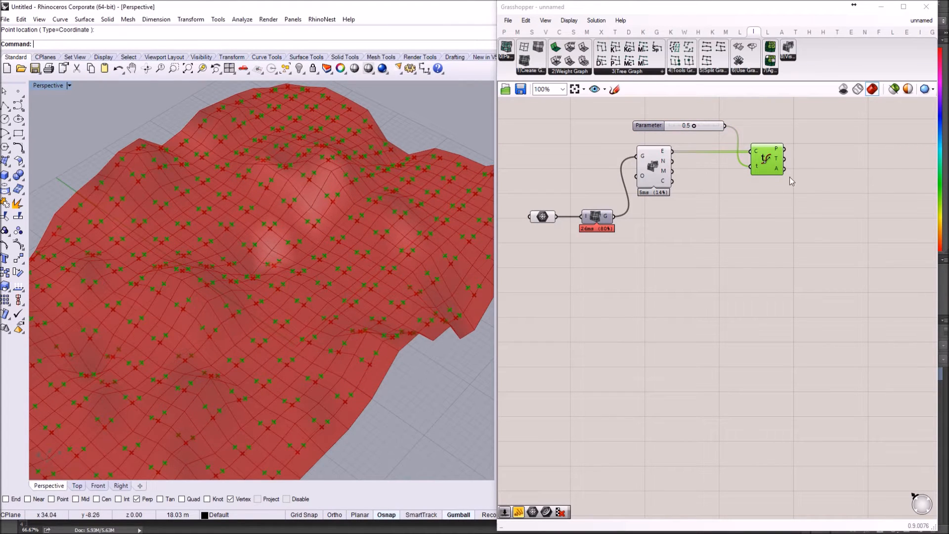
pyautogui.rightClick(756, 151)
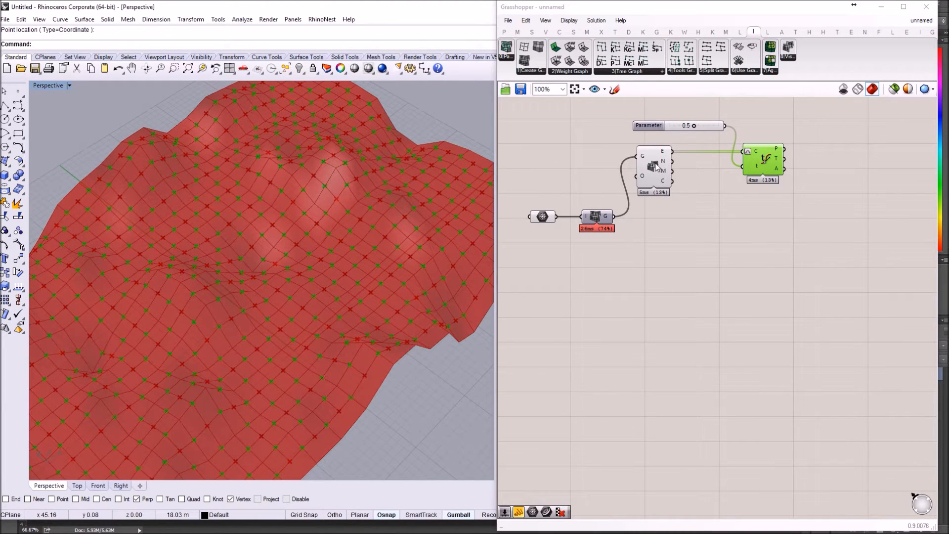
pyautogui.rightClick(652, 166)
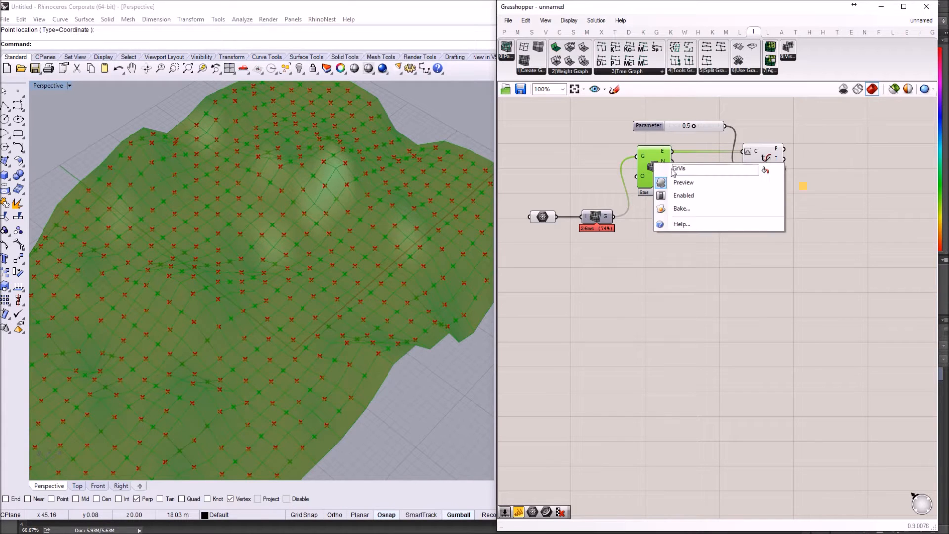
pyautogui.click(683, 182)
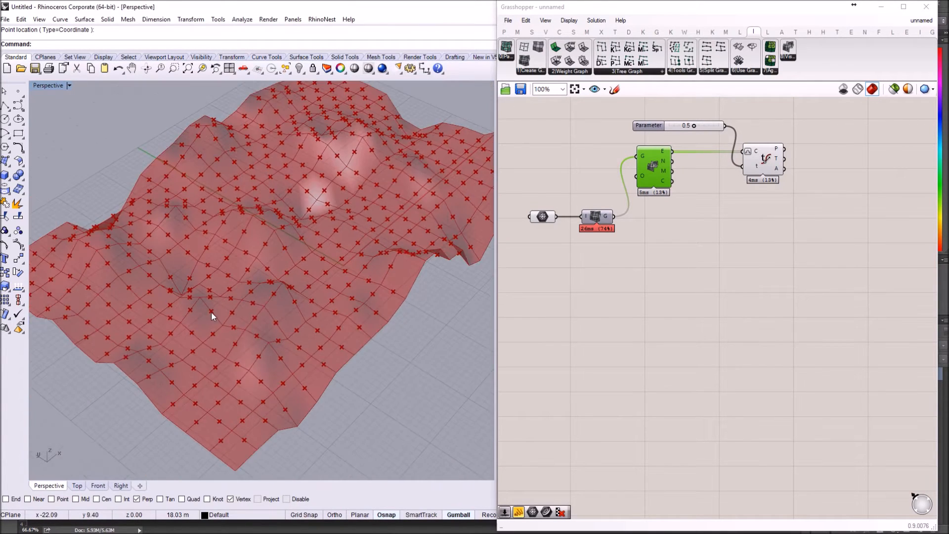
pyautogui.moveTo(190, 315)
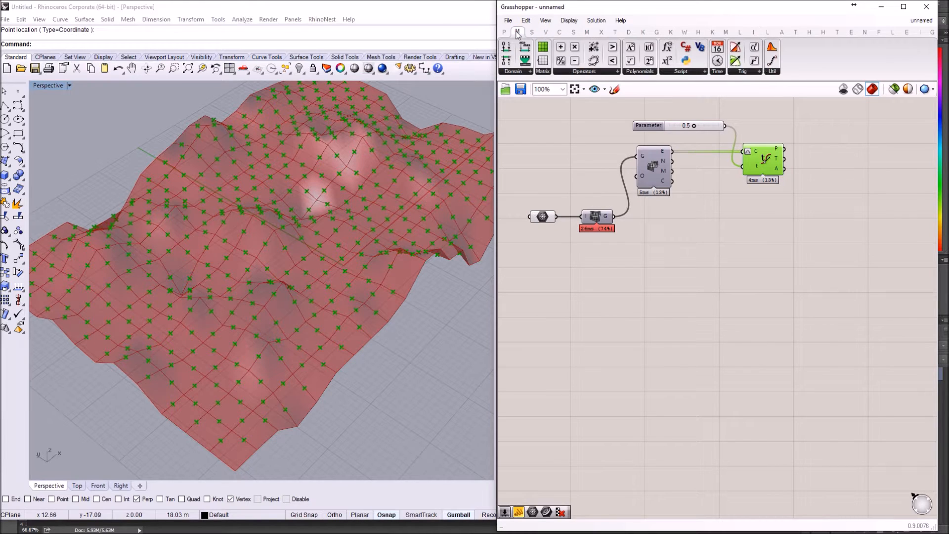
# Place Deconstruct Point from the Vector panel for the edge midpoints.
pyautogui.click(546, 32)
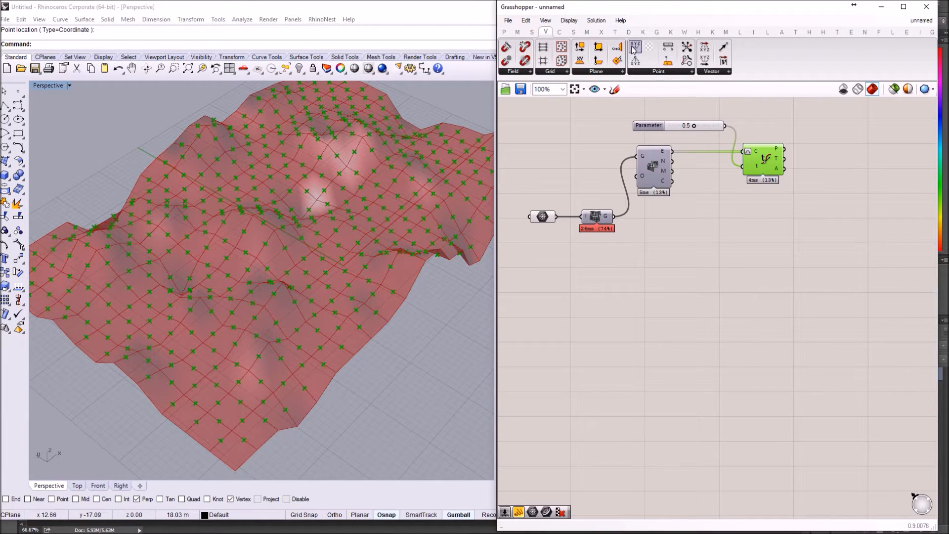
pyautogui.moveTo(635, 59)
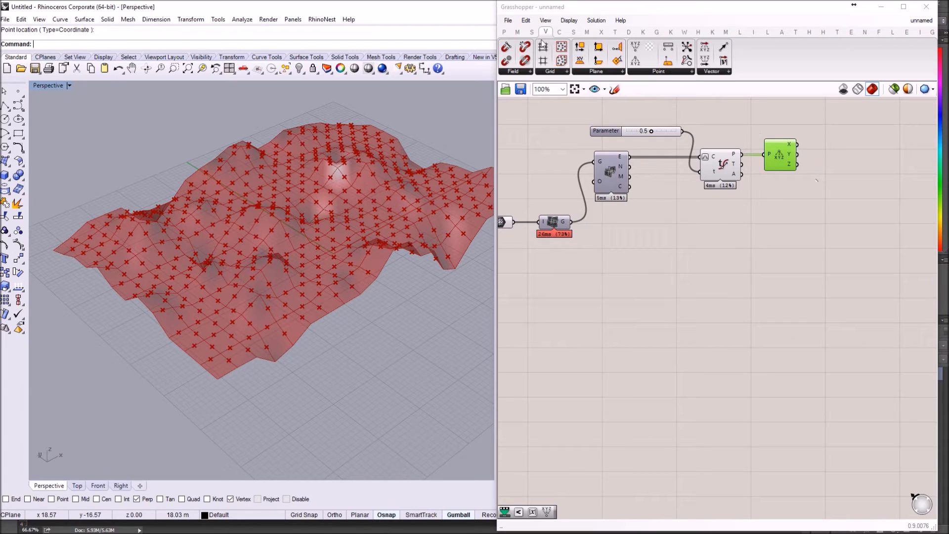
pyautogui.click(518, 32)
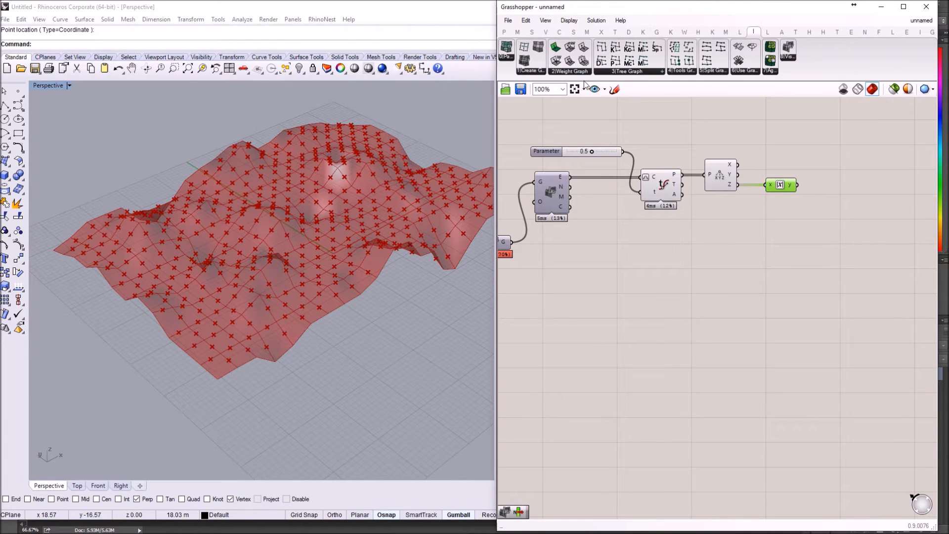
pyautogui.click(557, 46)
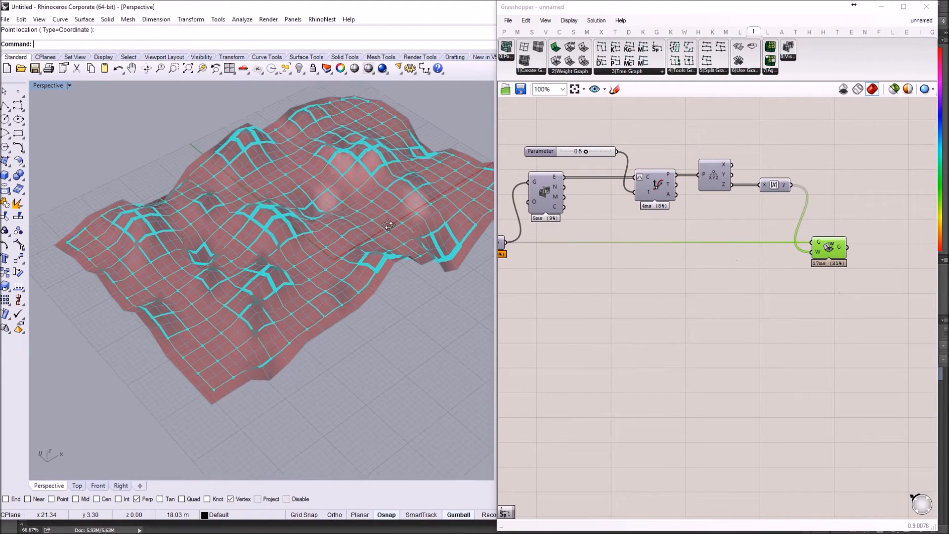
pyautogui.moveTo(388, 227); pyautogui.dragTo(402, 255)
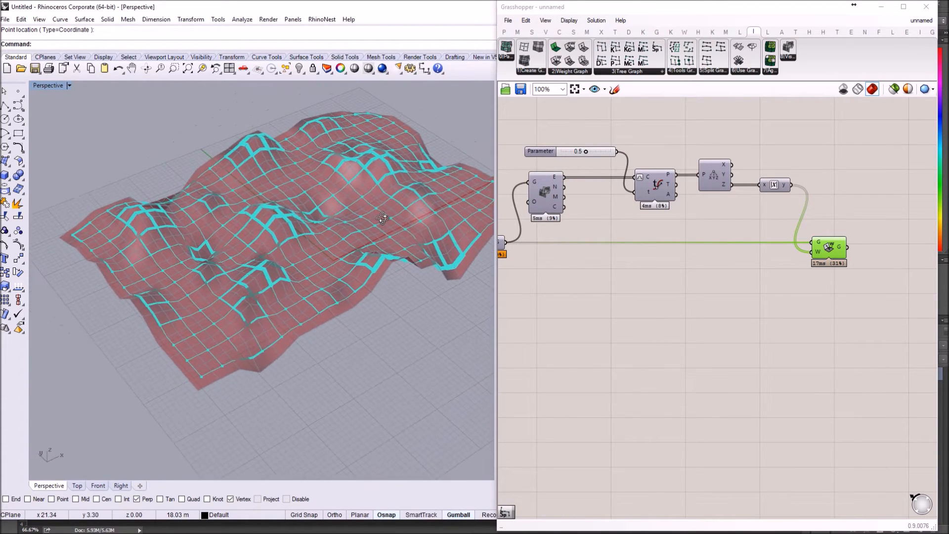
pyautogui.moveTo(382, 219); pyautogui.dragTo(408, 228)
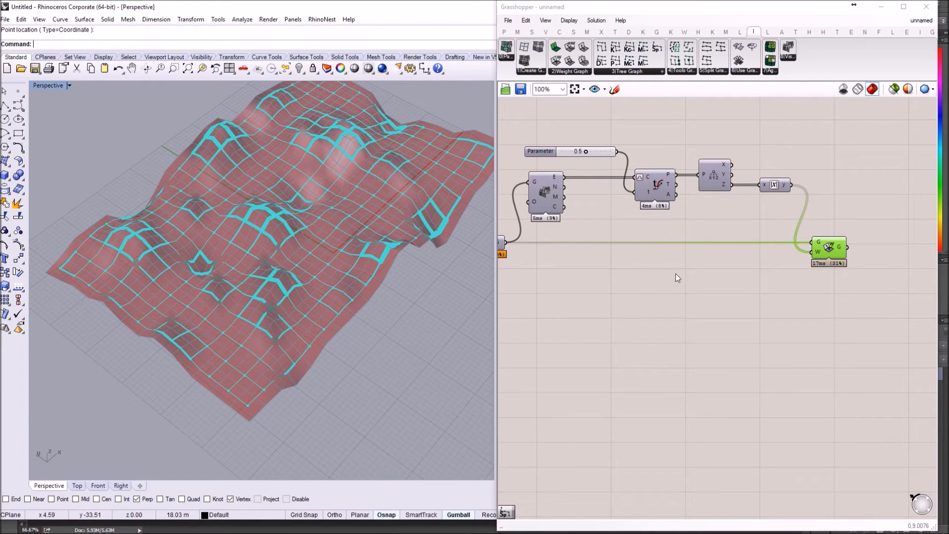
pyautogui.scroll(-3)
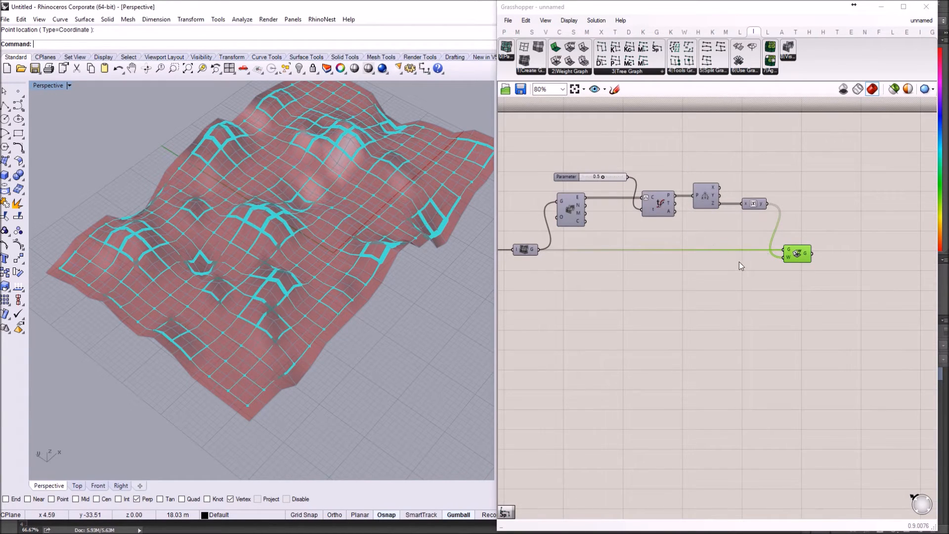
pyautogui.moveTo(795, 229)
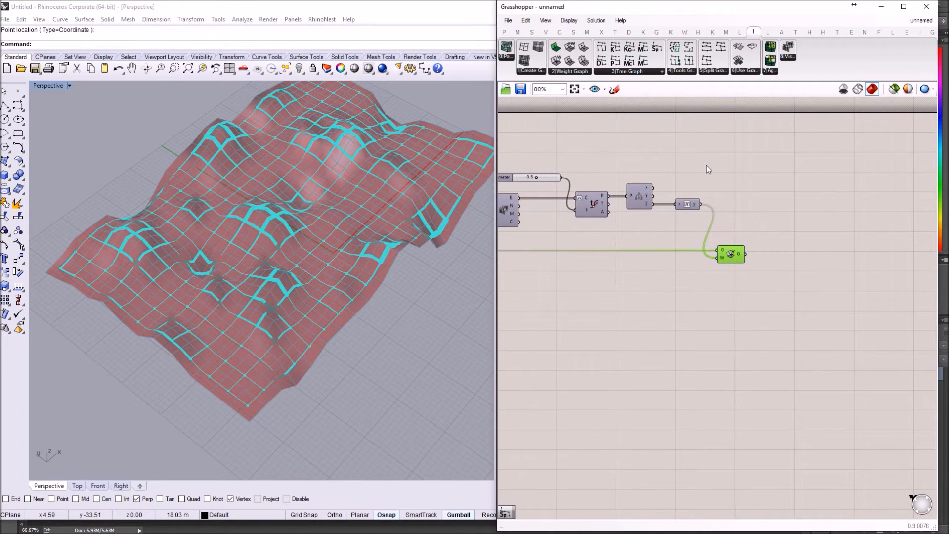
# Add Ivy's Shortest Paths in a weighted mesh graph and hide the mesh graph preview, then search 'mesh'.
pyautogui.click(657, 71)
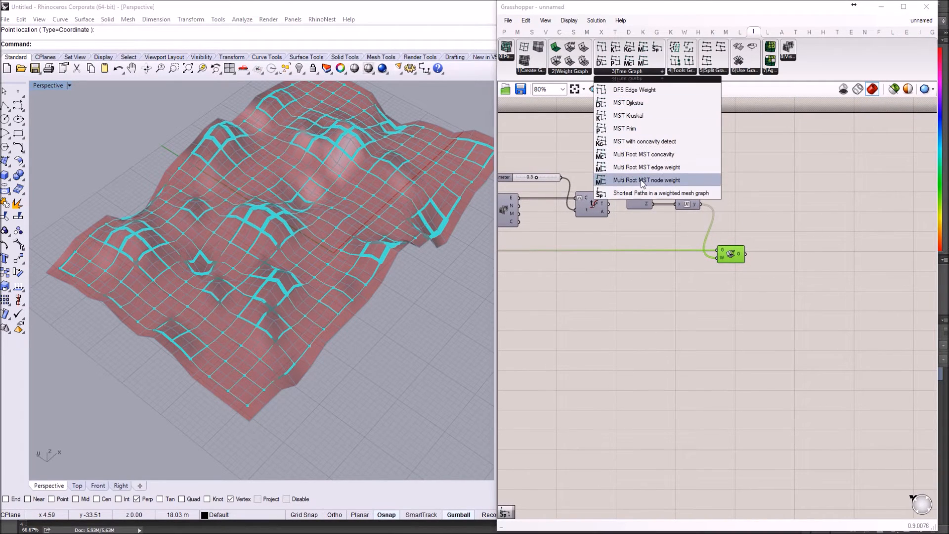
pyautogui.click(645, 180)
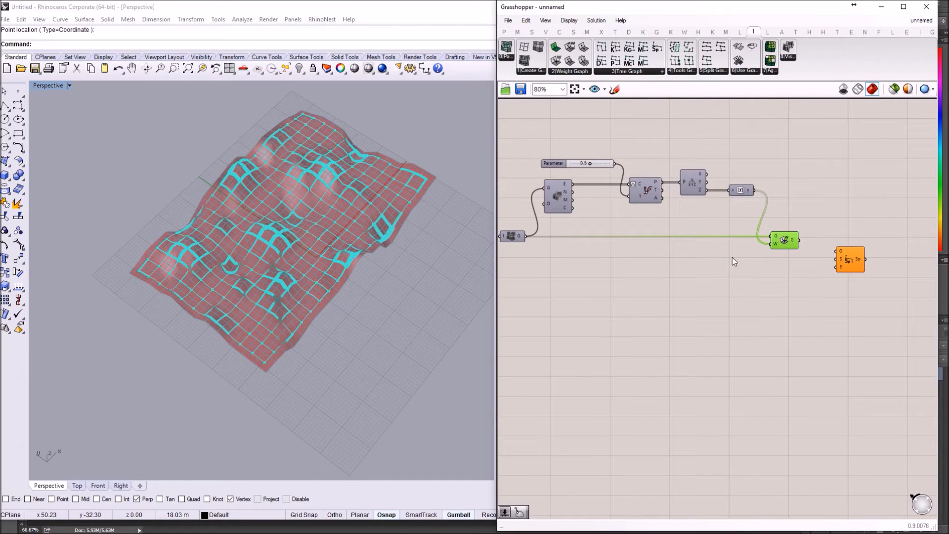
pyautogui.rightClick(784, 239)
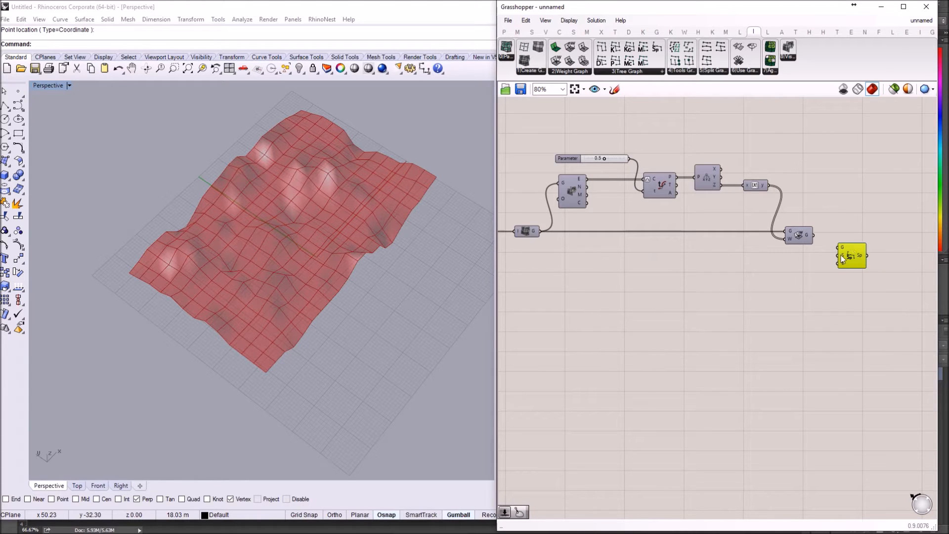
pyautogui.moveTo(842, 264)
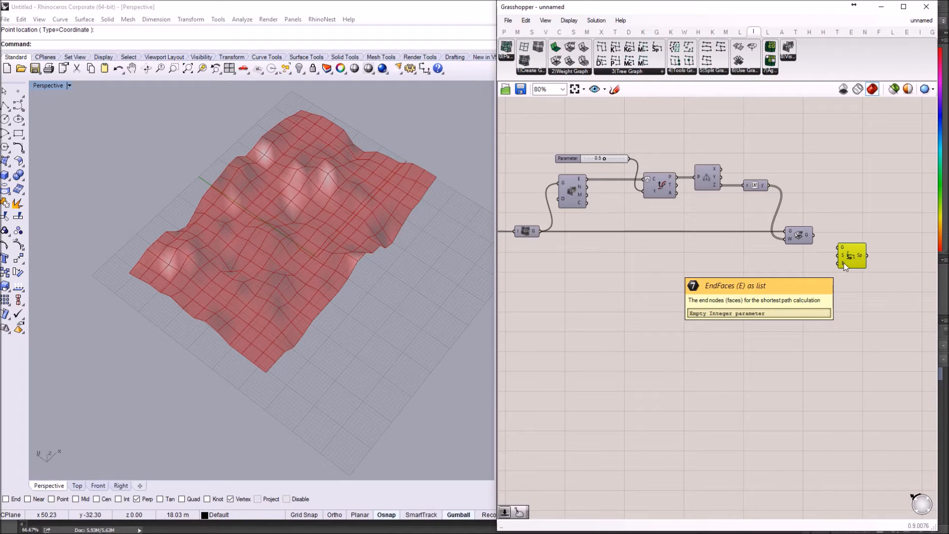
pyautogui.moveTo(799, 272)
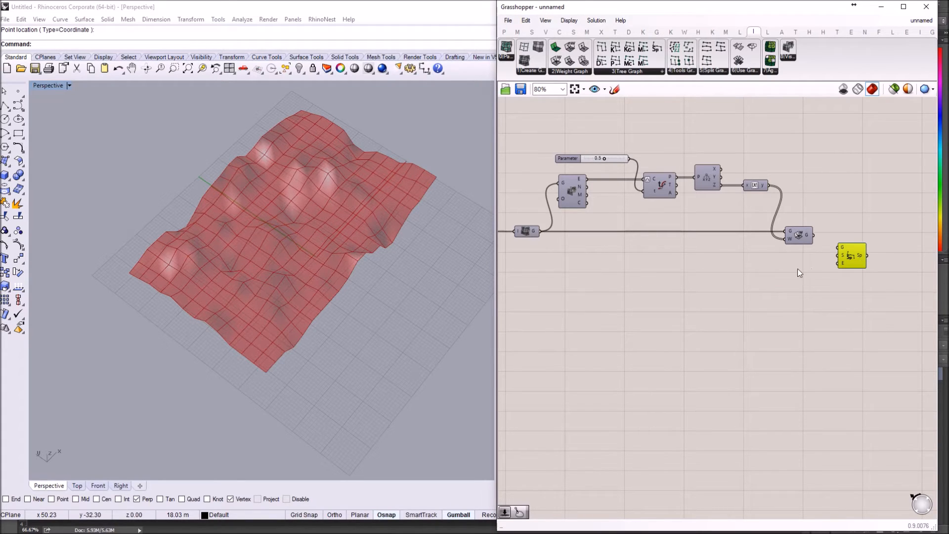
pyautogui.moveTo(798, 273); pyautogui.dragTo(684, 259)
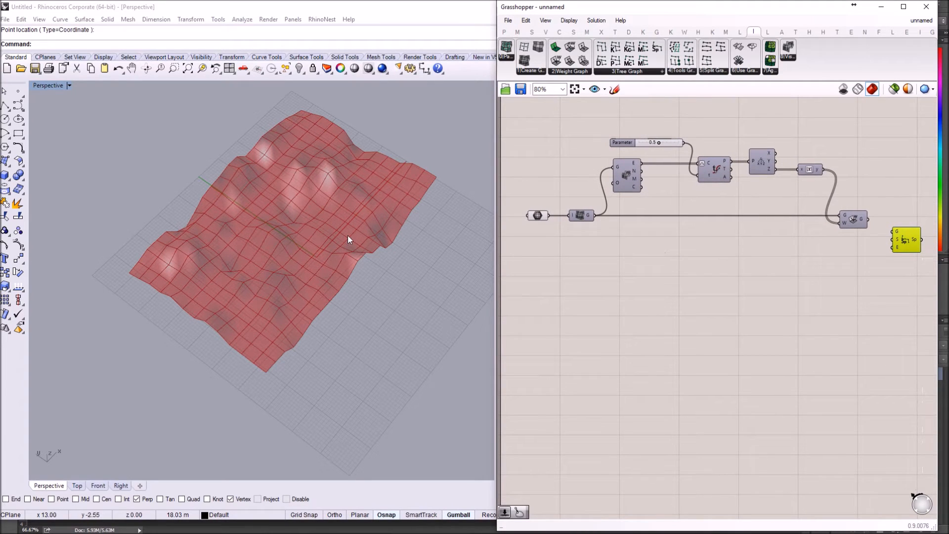
pyautogui.moveTo(314, 170)
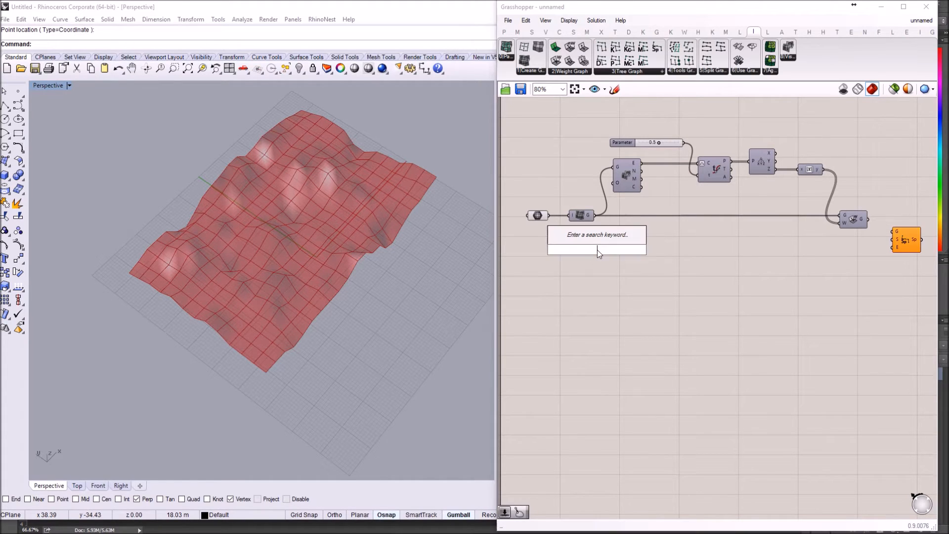
pyautogui.write('mesh cp')
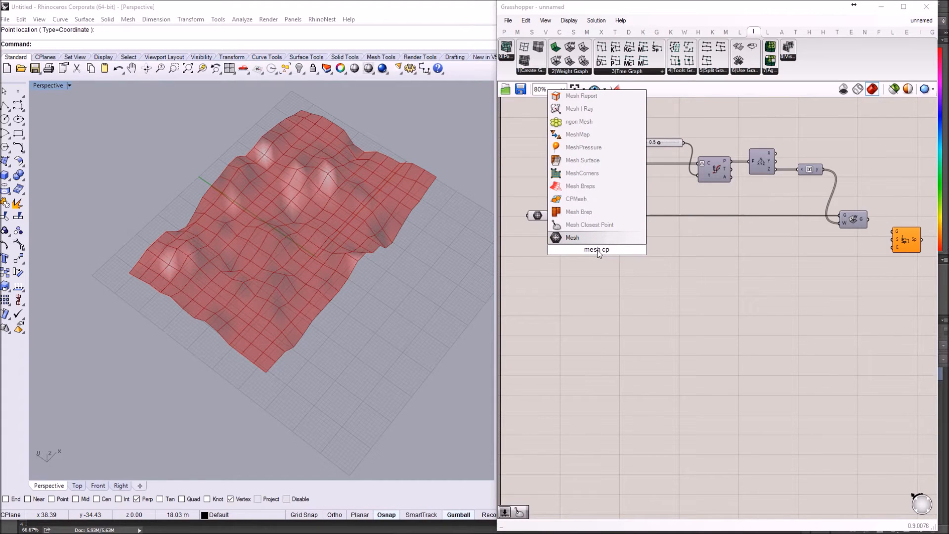
# Add a Mesh Closest Point component fed by the terrain mesh.
pyautogui.click(572, 237)
pyautogui.write('point')
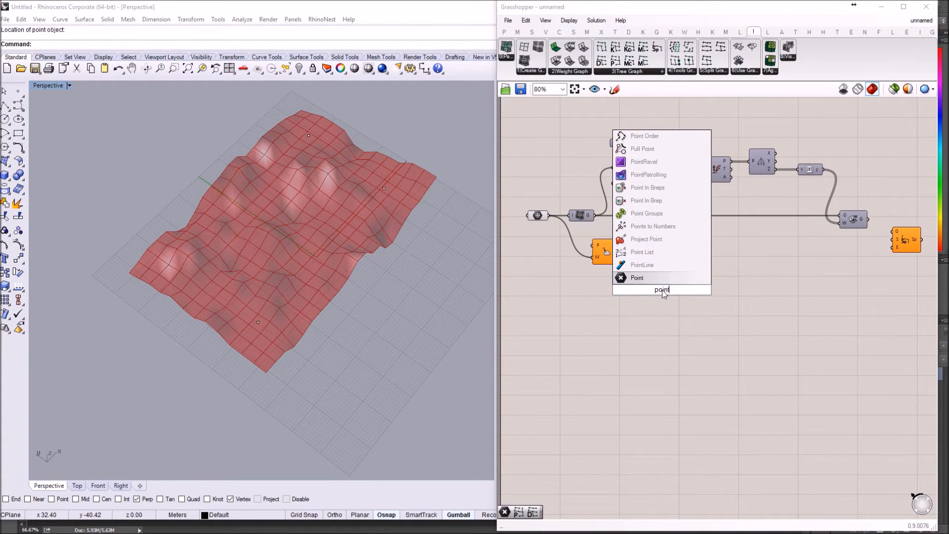
# Add a Point parameter and reference a single Rhino terrain point into it.
pyautogui.click(637, 277)
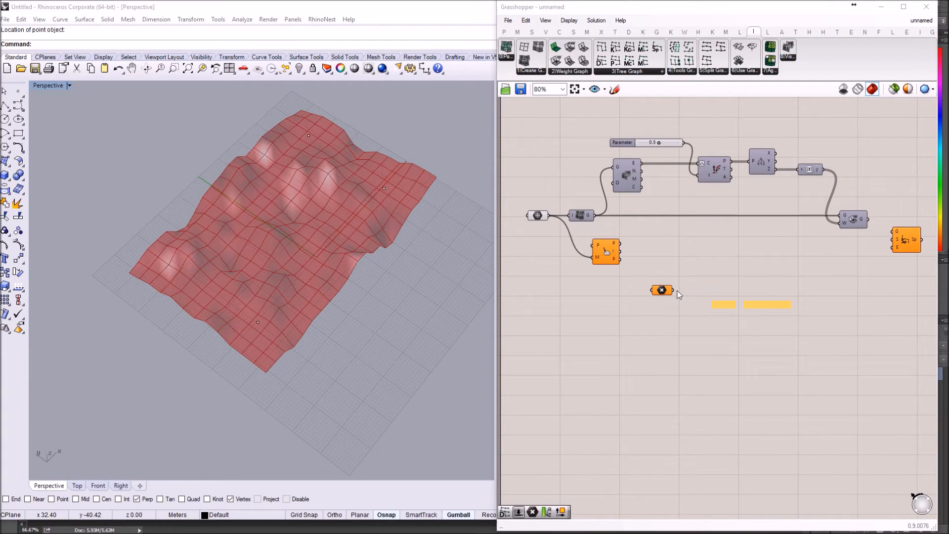
pyautogui.moveTo(661, 290); pyautogui.dragTo(696, 270)
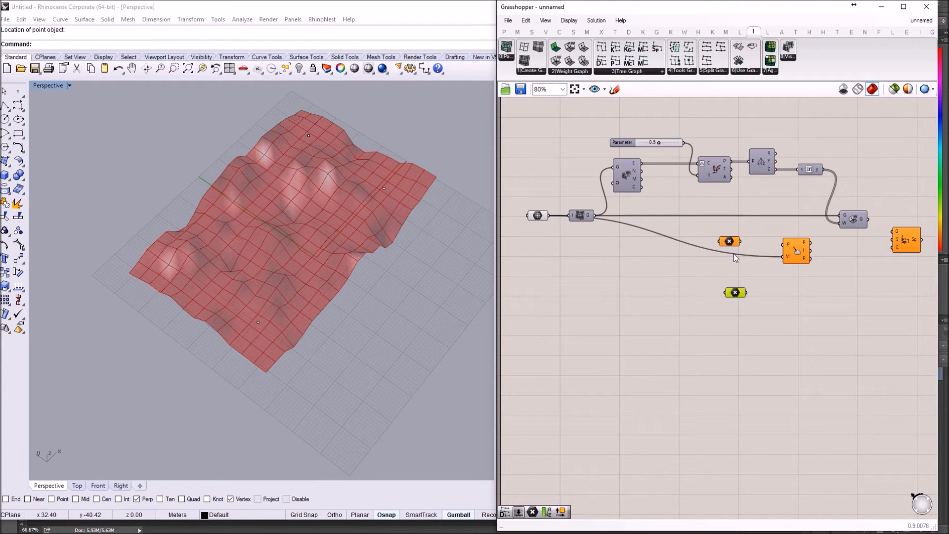
pyautogui.rightClick(729, 241)
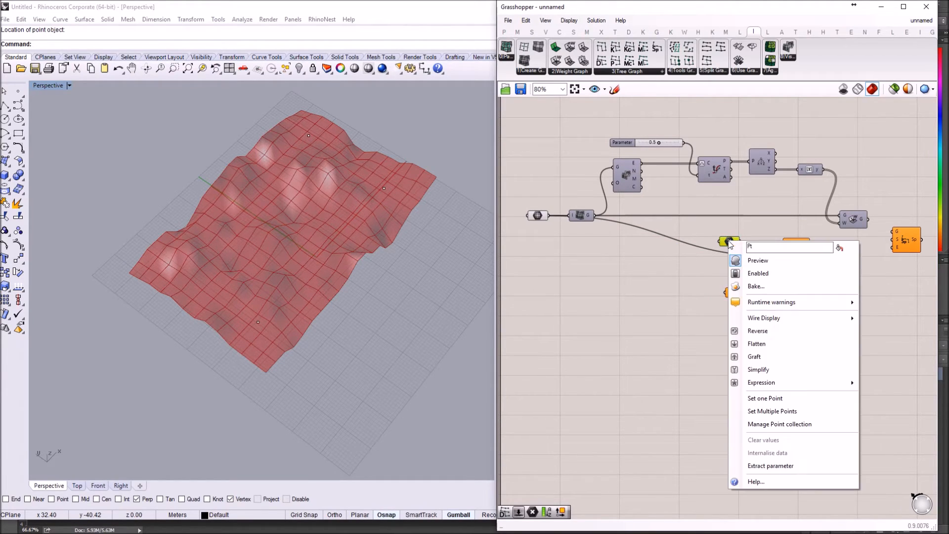
pyautogui.moveTo(772, 411)
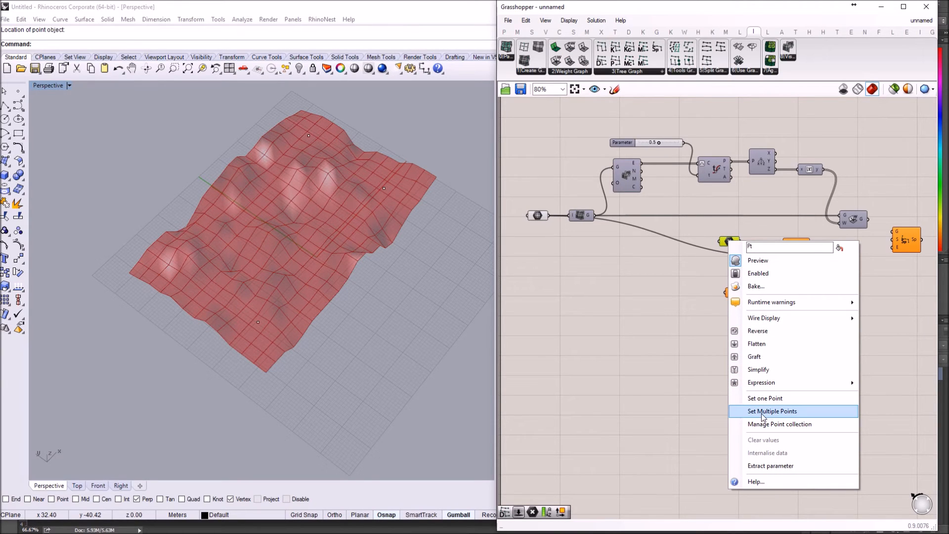
pyautogui.click(772, 410)
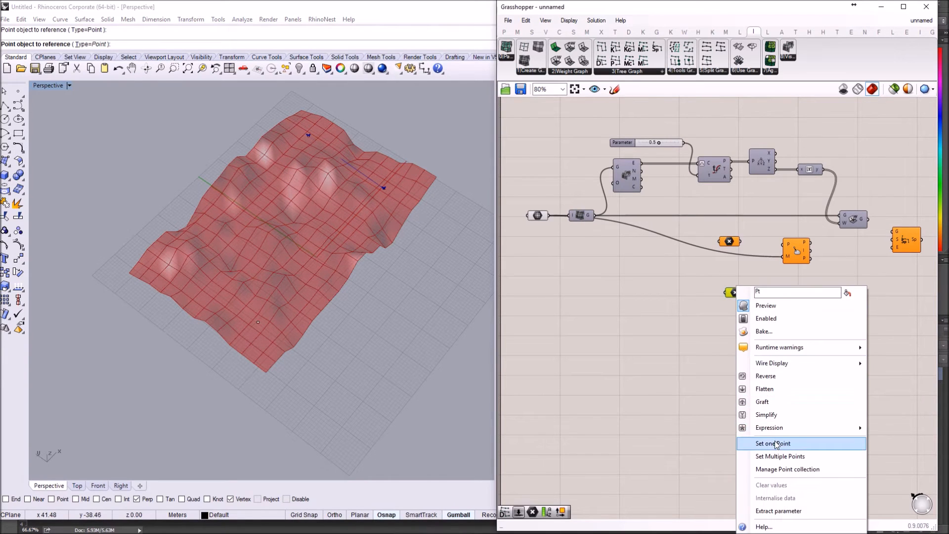
pyautogui.click(773, 443)
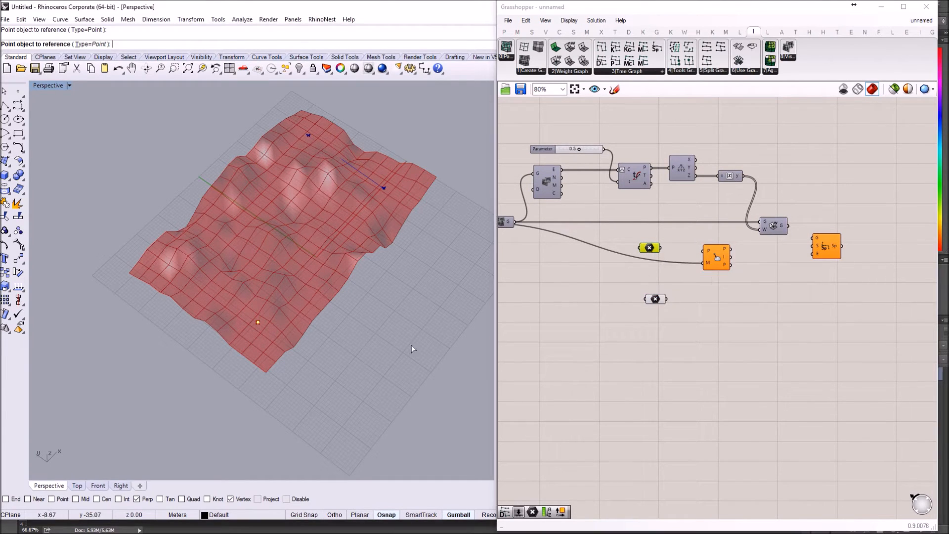
pyautogui.moveTo(651, 249)
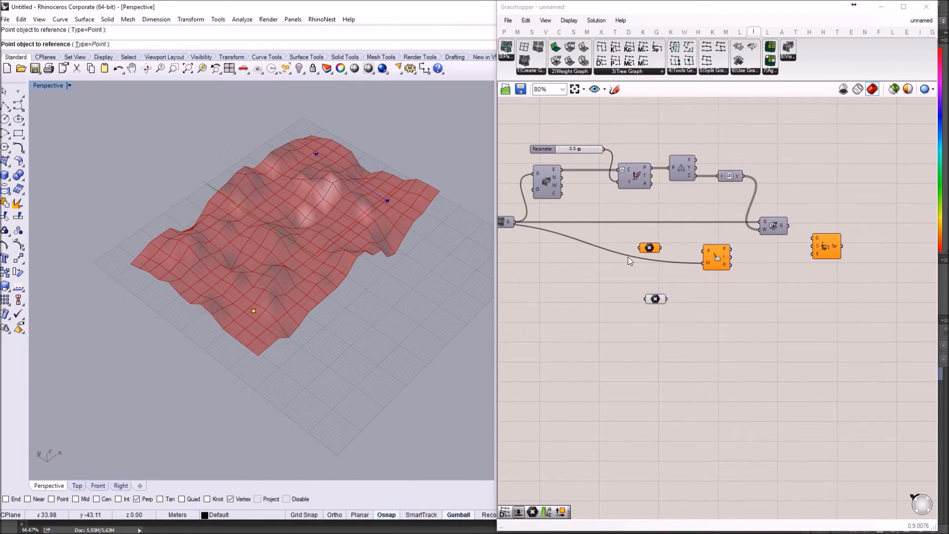
# Reference one Rhino point each into the end-point and start-point parameters.
pyautogui.rightClick(650, 247)
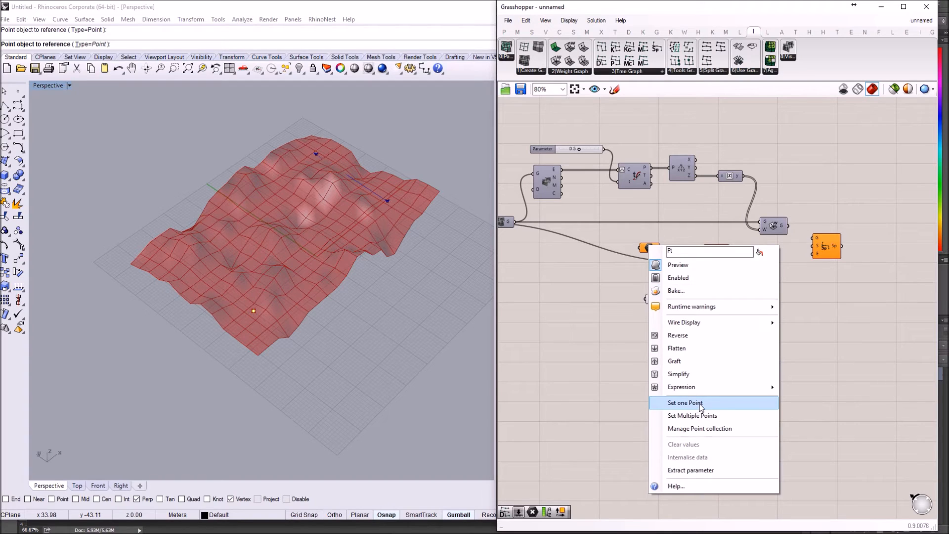
pyautogui.click(684, 402)
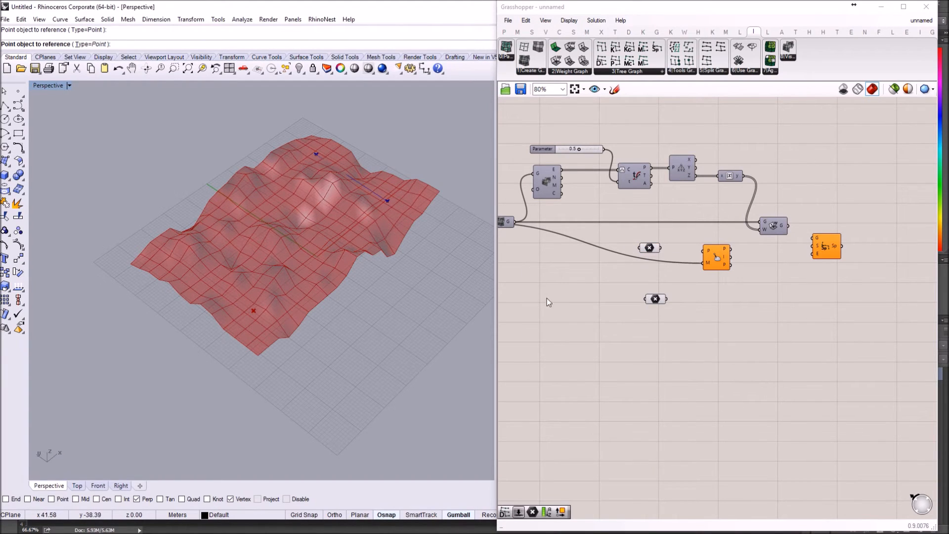
pyautogui.rightClick(655, 298)
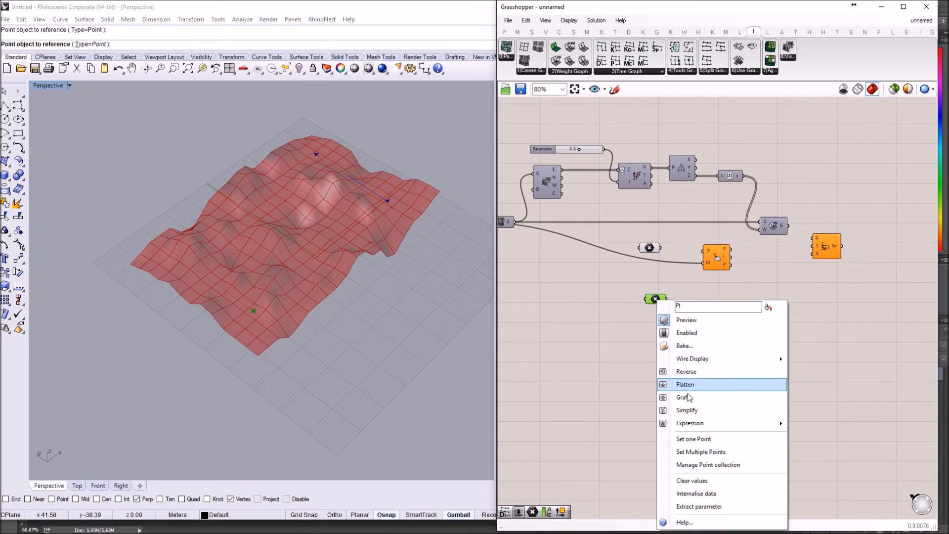
pyautogui.click(685, 384)
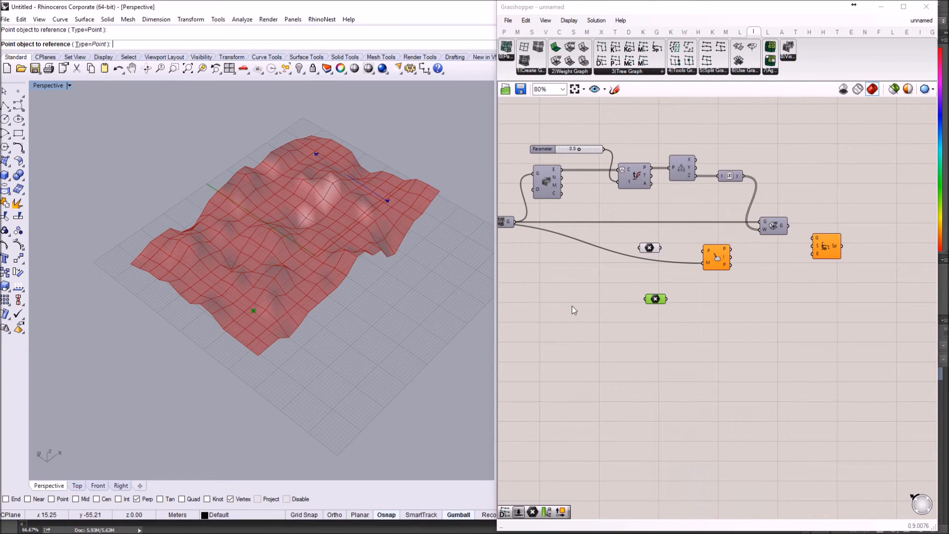
pyautogui.moveTo(654, 257)
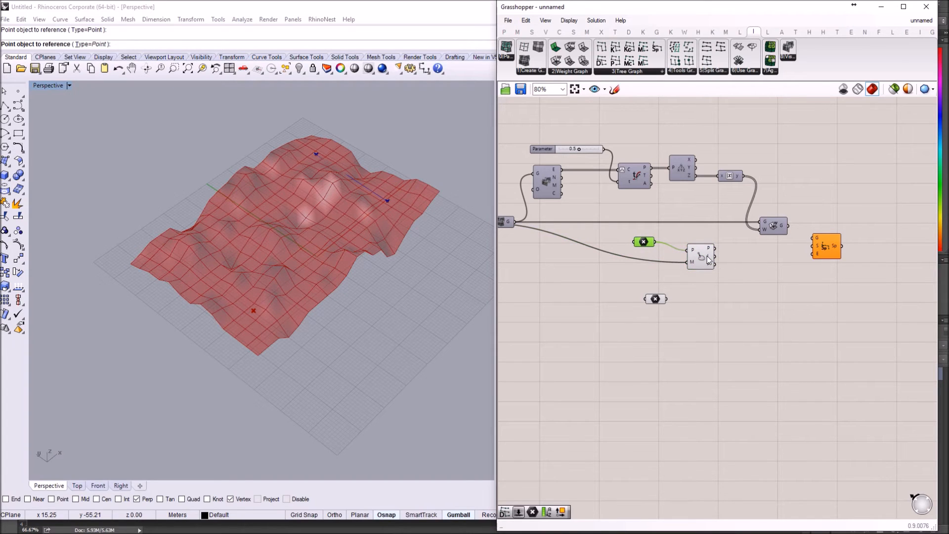
pyautogui.moveTo(708, 255)
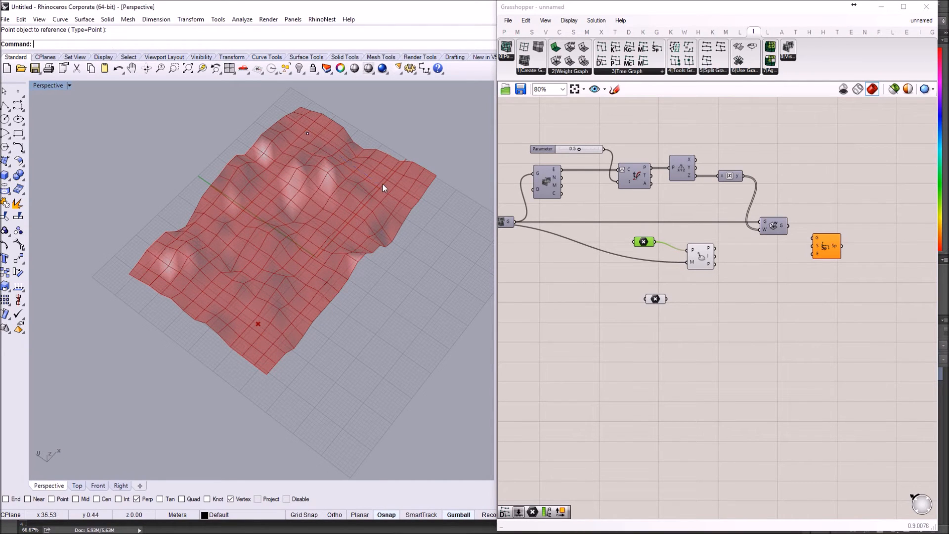
# Set the end-point parameter to multiple points picked on the terrain.
pyautogui.click(383, 189)
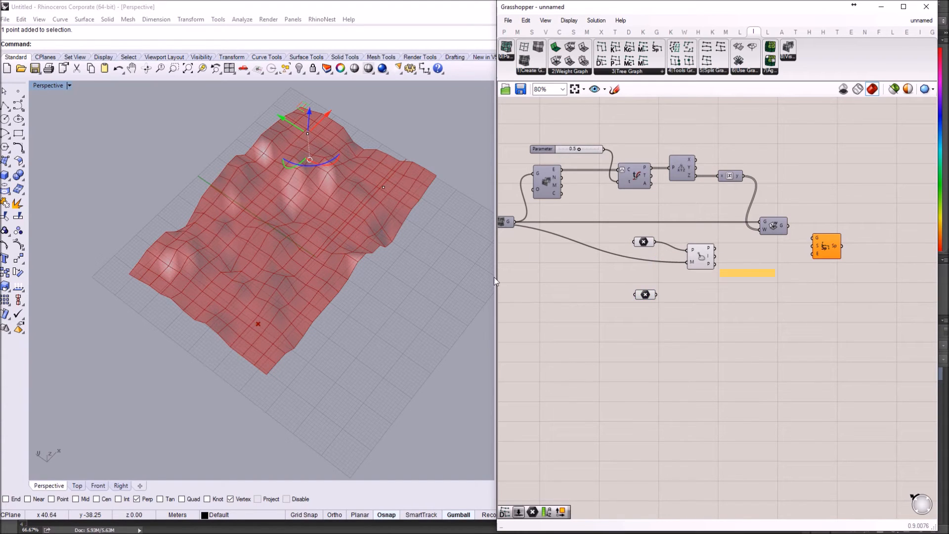
pyautogui.rightClick(642, 241)
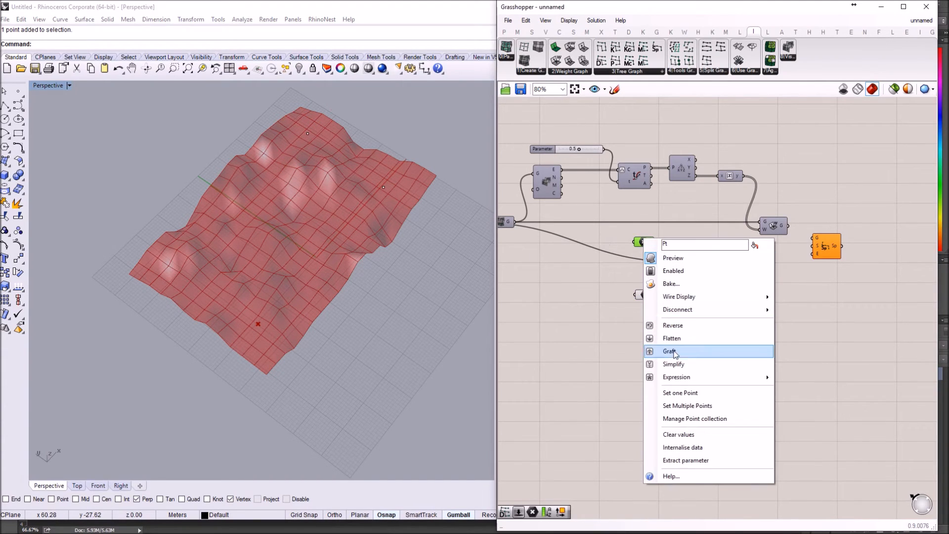
pyautogui.click(669, 351)
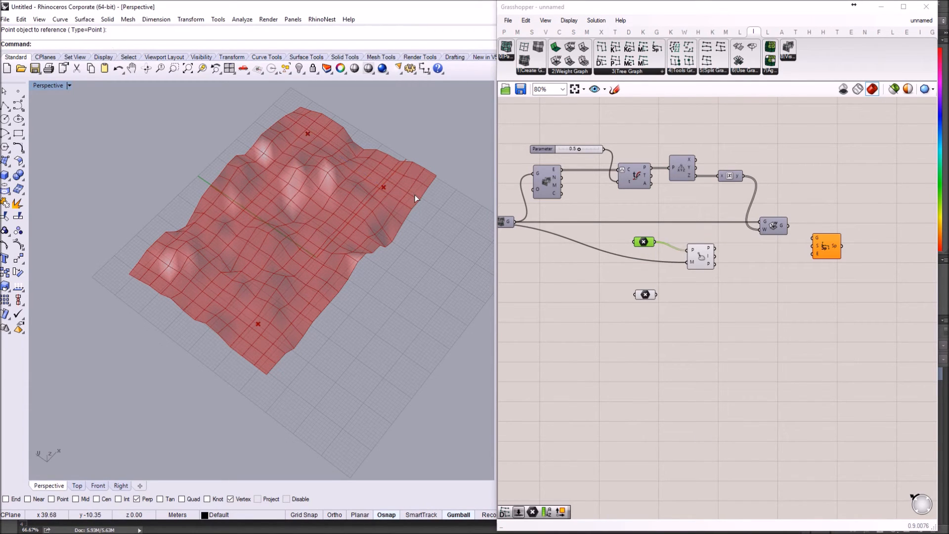
pyautogui.moveTo(643, 243)
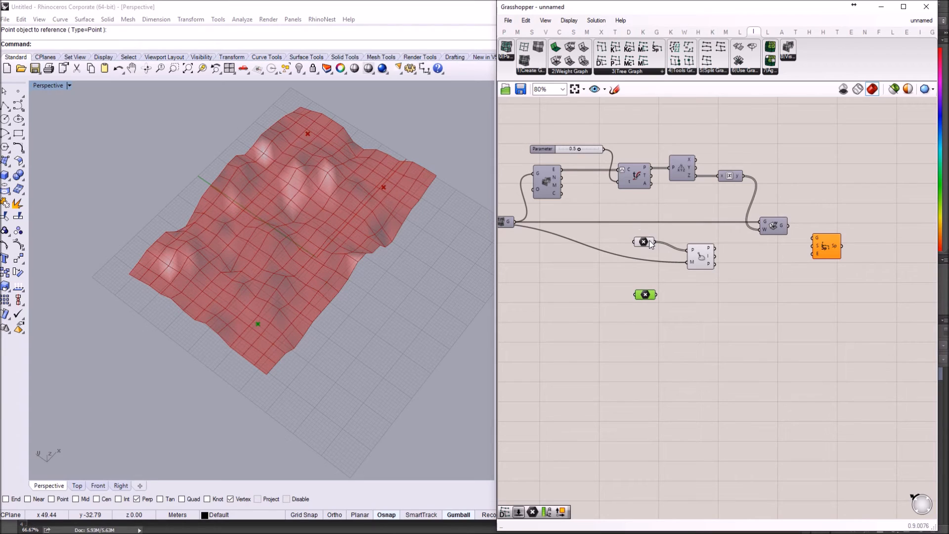
pyautogui.moveTo(643, 242)
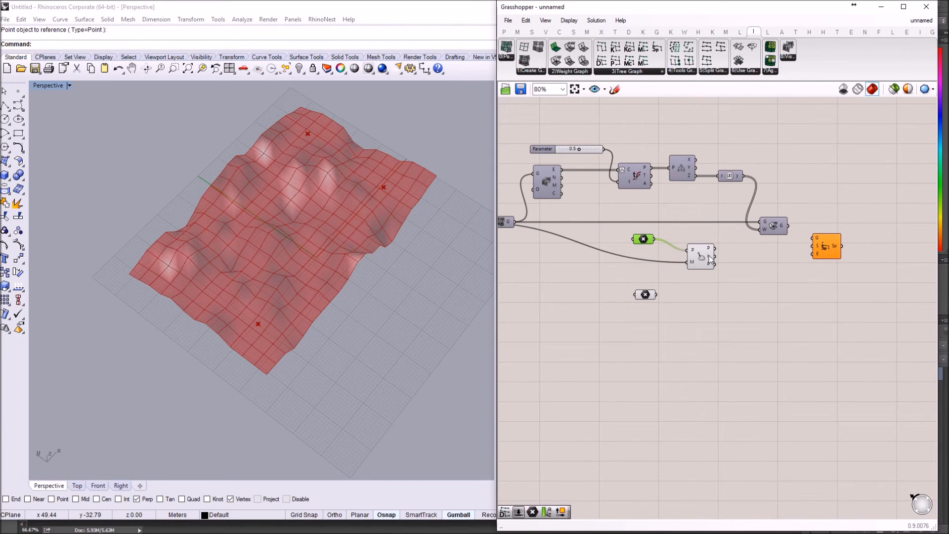
pyautogui.moveTo(729, 263)
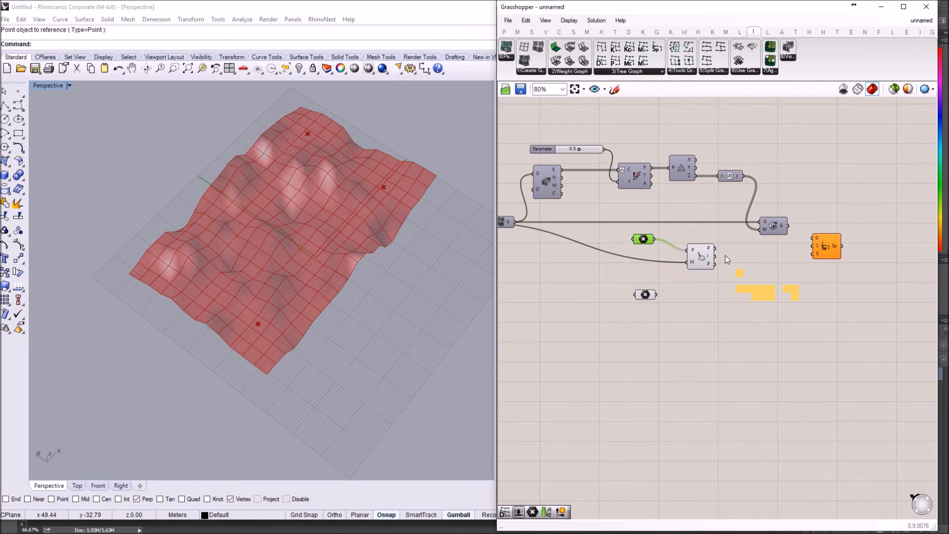
pyautogui.moveTo(710, 257)
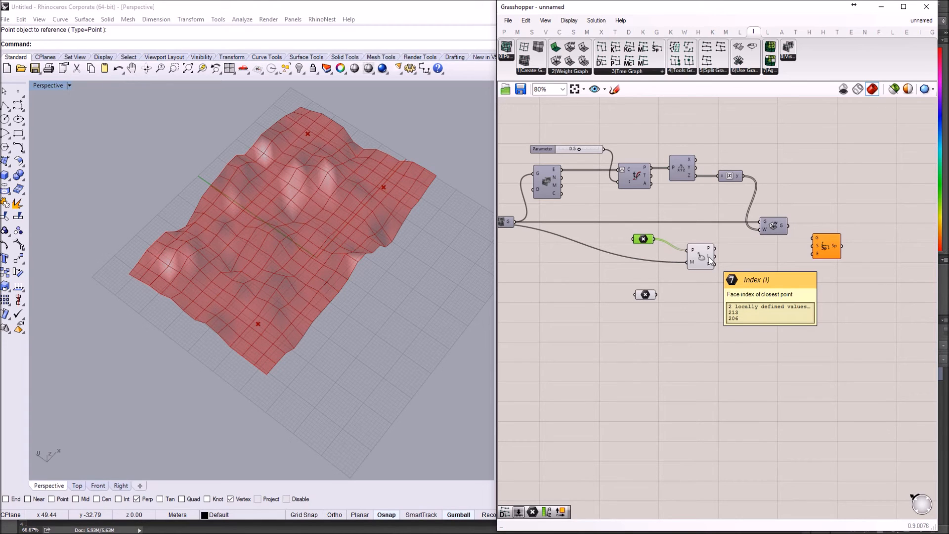
pyautogui.moveTo(722, 262)
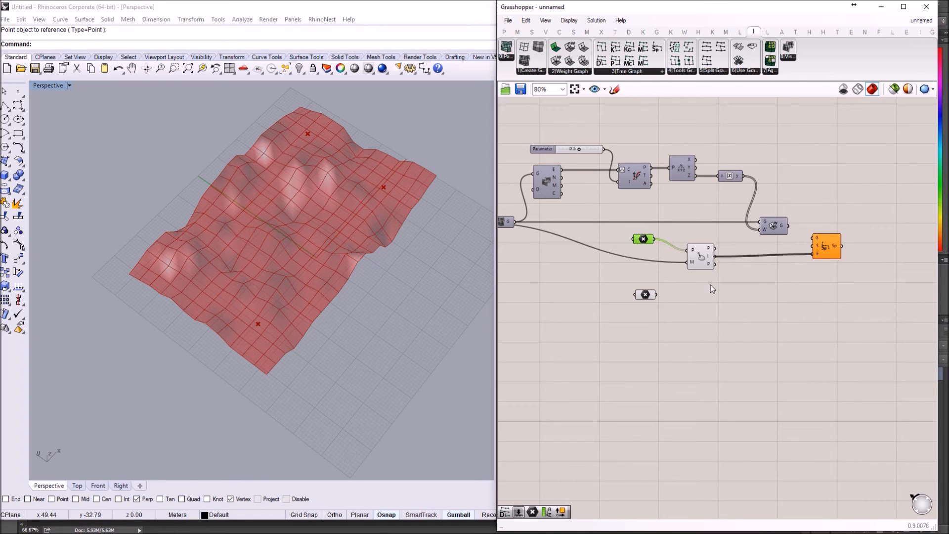
pyautogui.moveTo(702, 258)
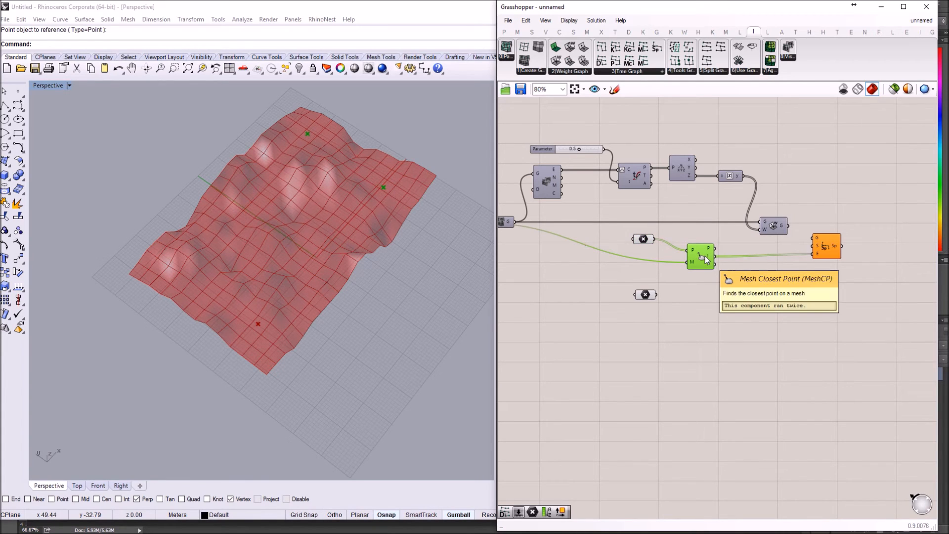
# Duplicate the Mesh Closest Point component for the start point lookup.
pyautogui.moveTo(700, 257); pyautogui.dragTo(707, 296)
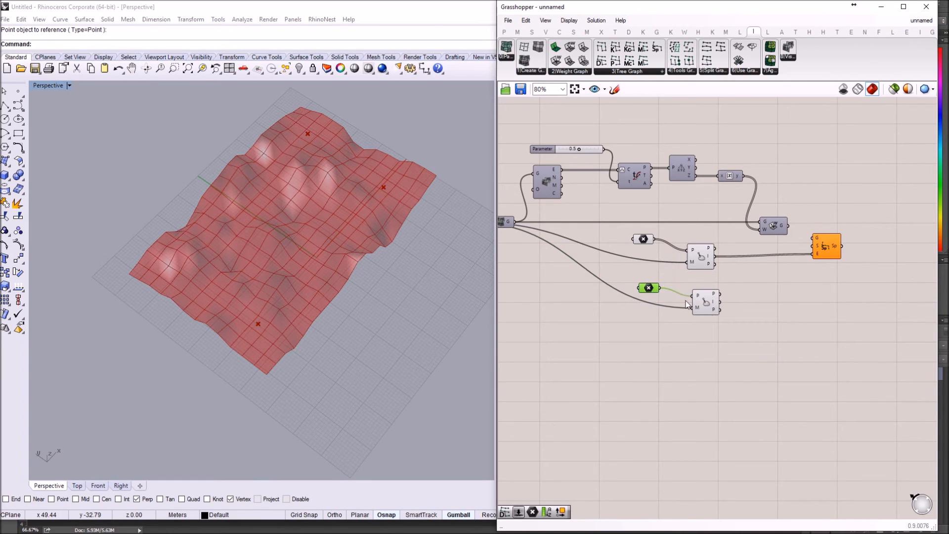
pyautogui.moveTo(716, 305)
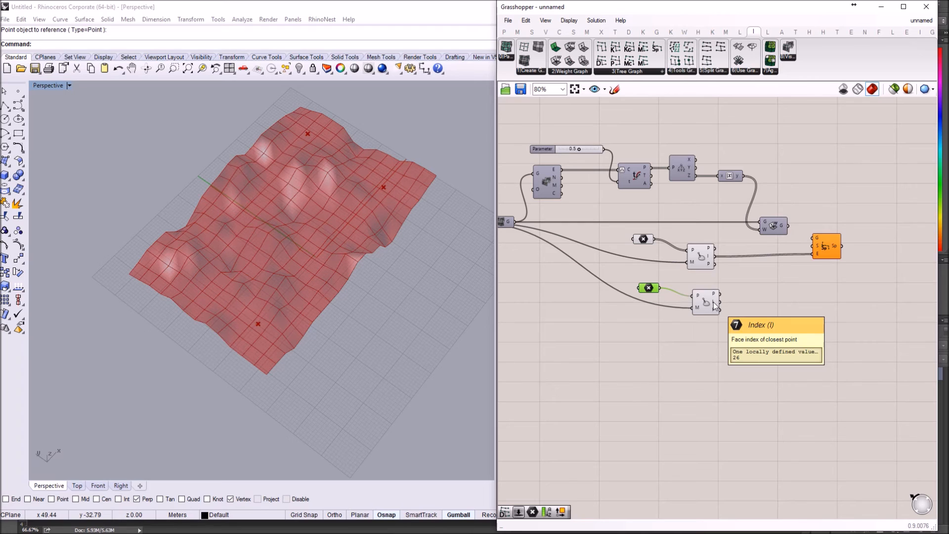
pyautogui.moveTo(739, 313)
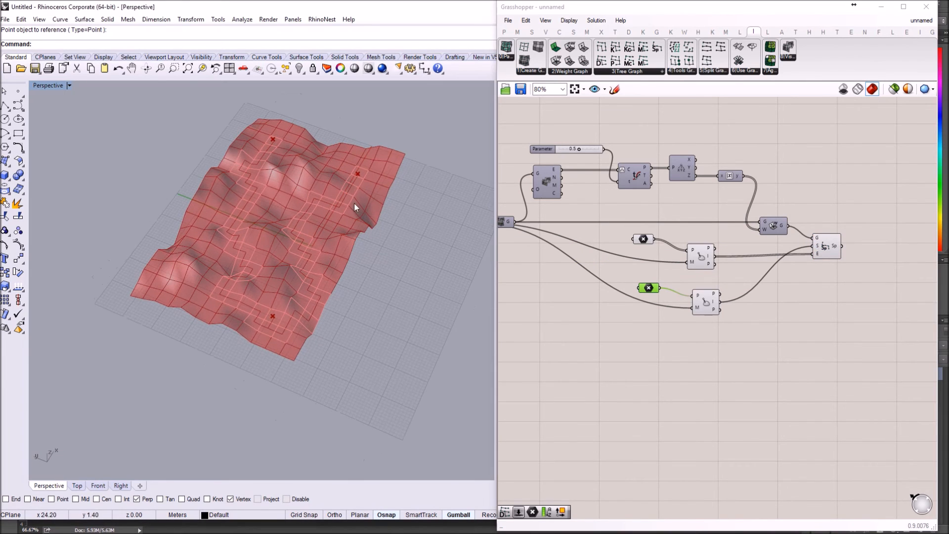
pyautogui.click(825, 246)
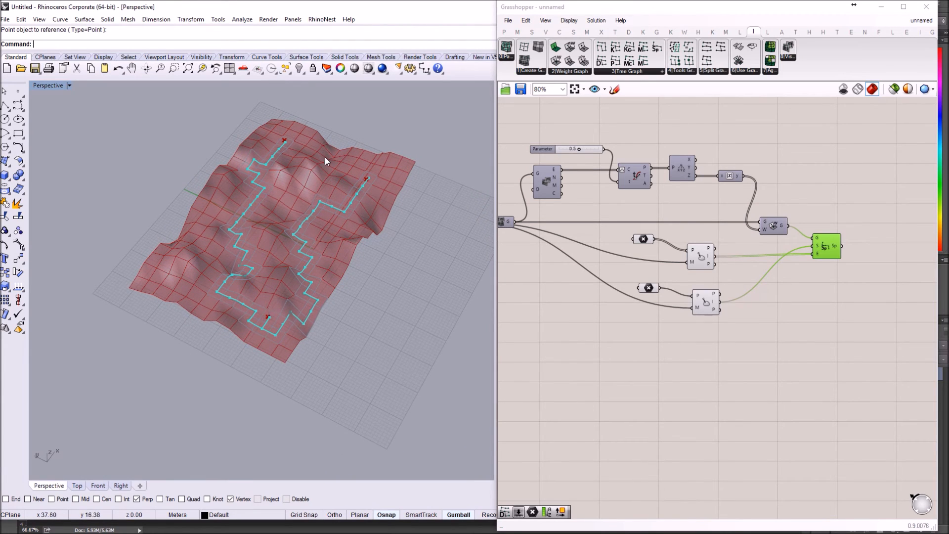
pyautogui.moveTo(291, 207)
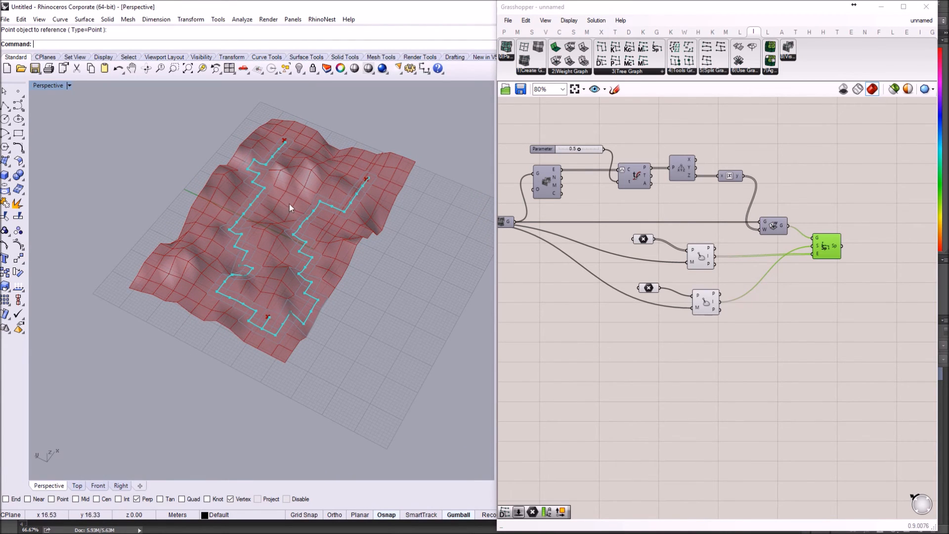
pyautogui.moveTo(222, 291)
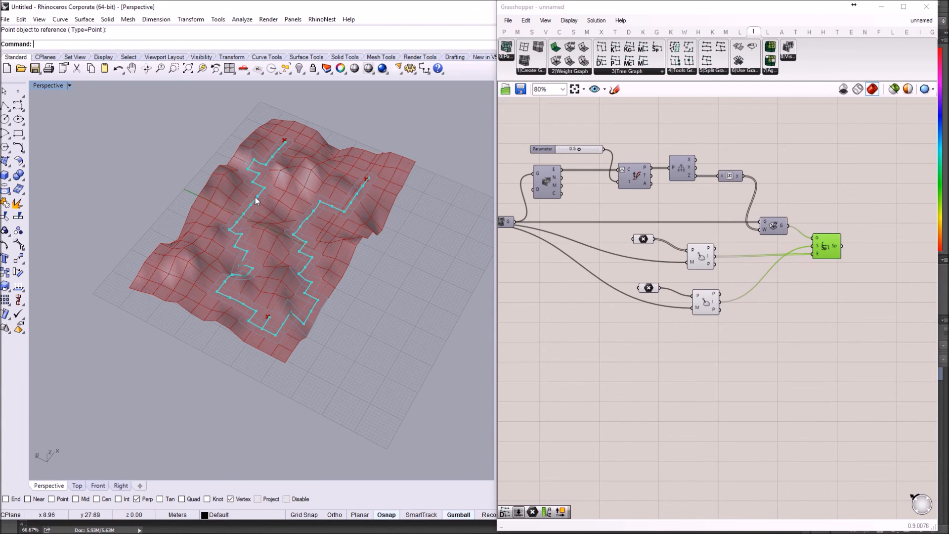
pyautogui.moveTo(340, 197)
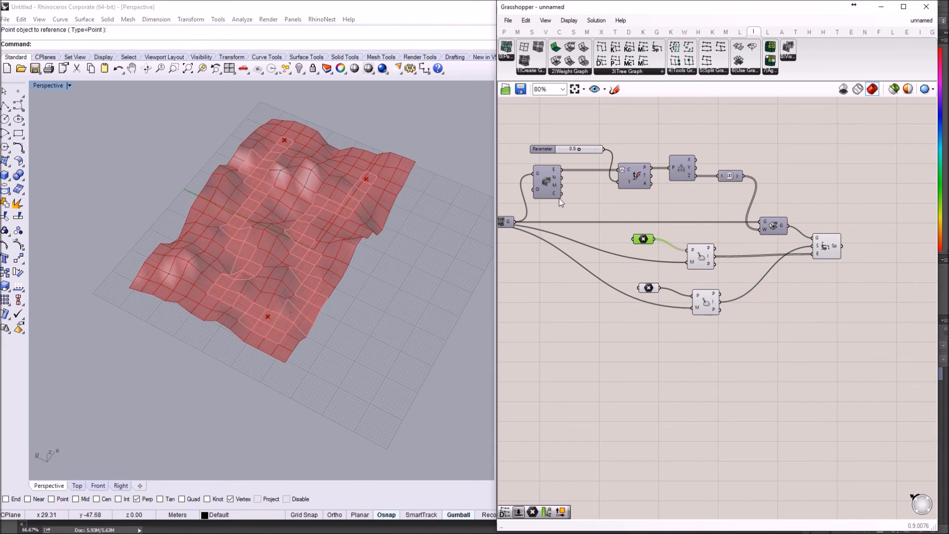
pyautogui.click(368, 178)
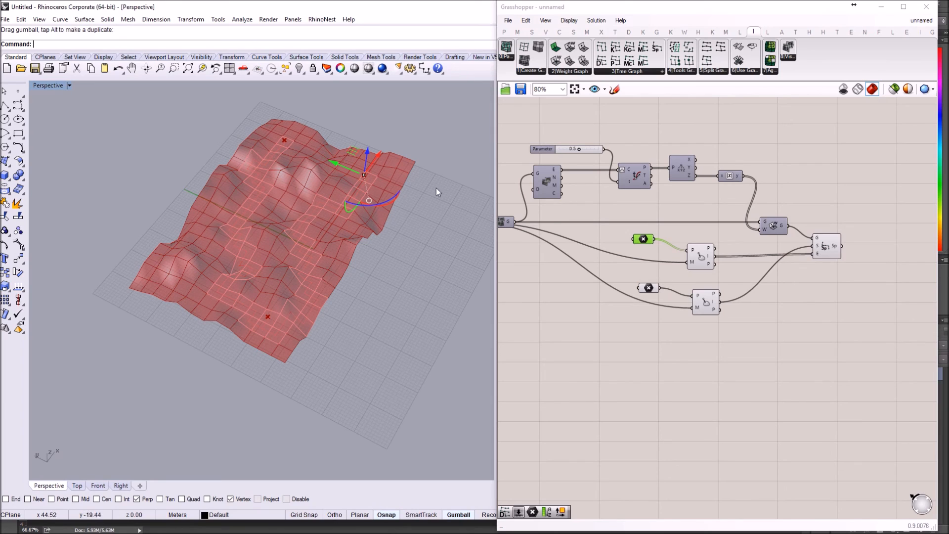
pyautogui.moveTo(649, 289)
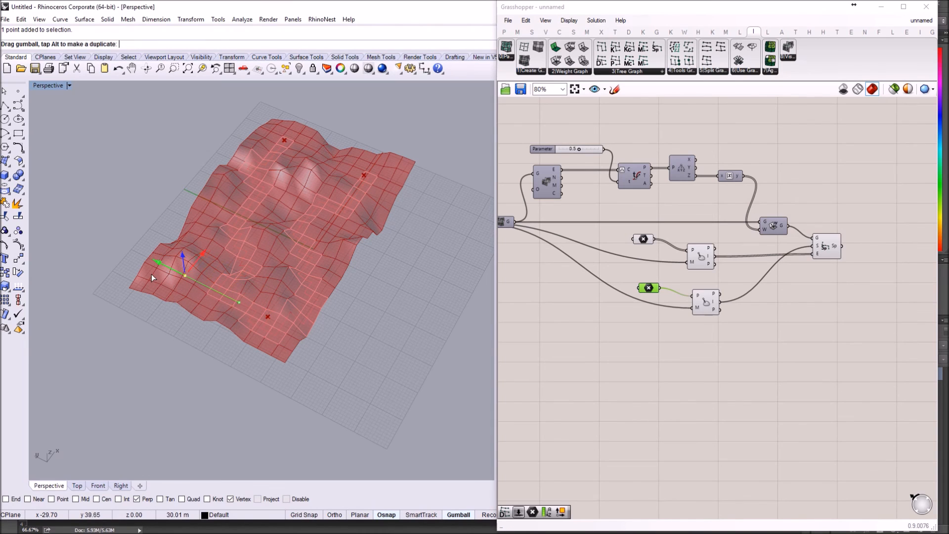
# Move the start point to mid-terrain and highlight the recalculated shortest paths.
pyautogui.moveTo(184, 276); pyautogui.dragTo(195, 260)
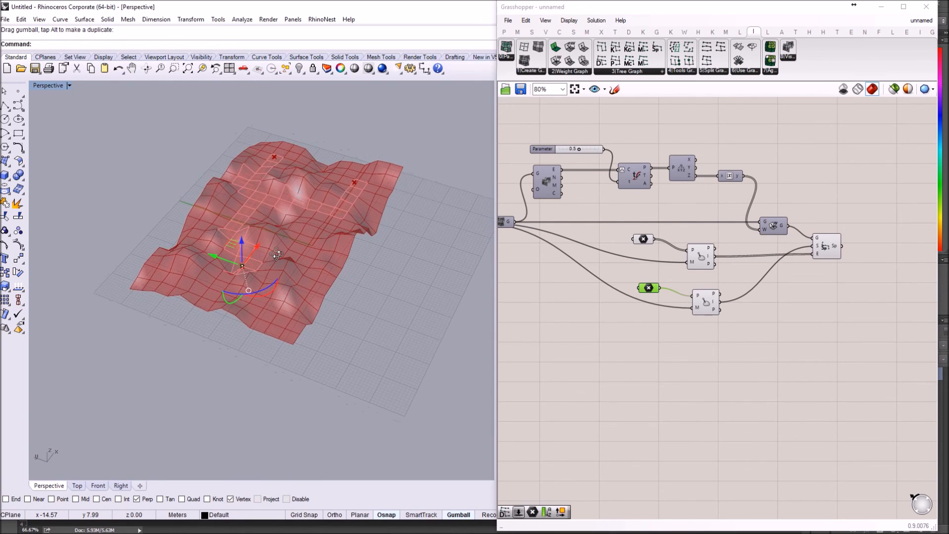
pyautogui.moveTo(273, 254); pyautogui.dragTo(294, 251)
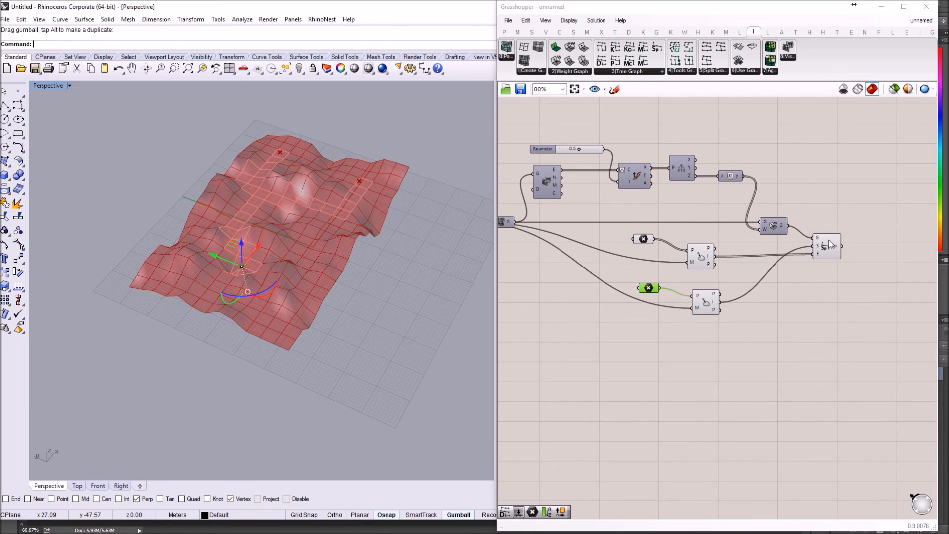
pyautogui.click(826, 245)
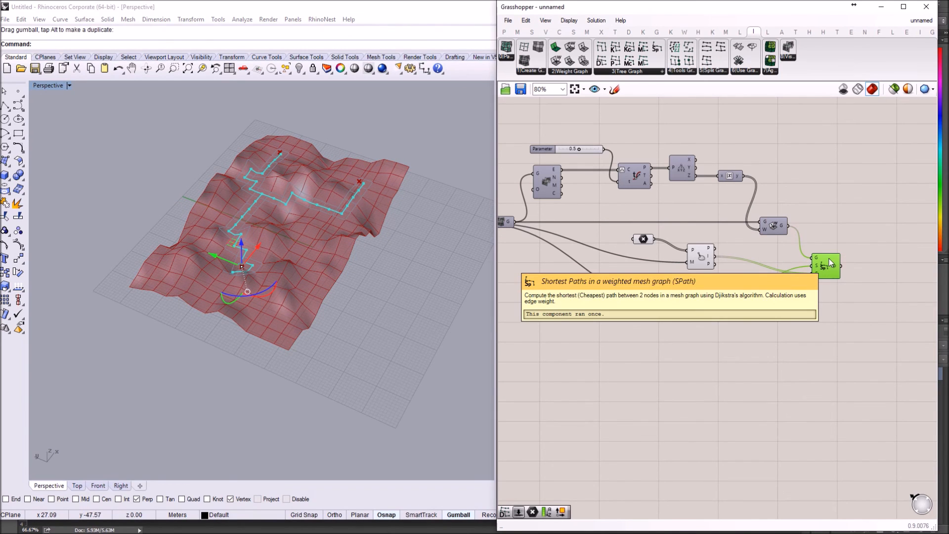